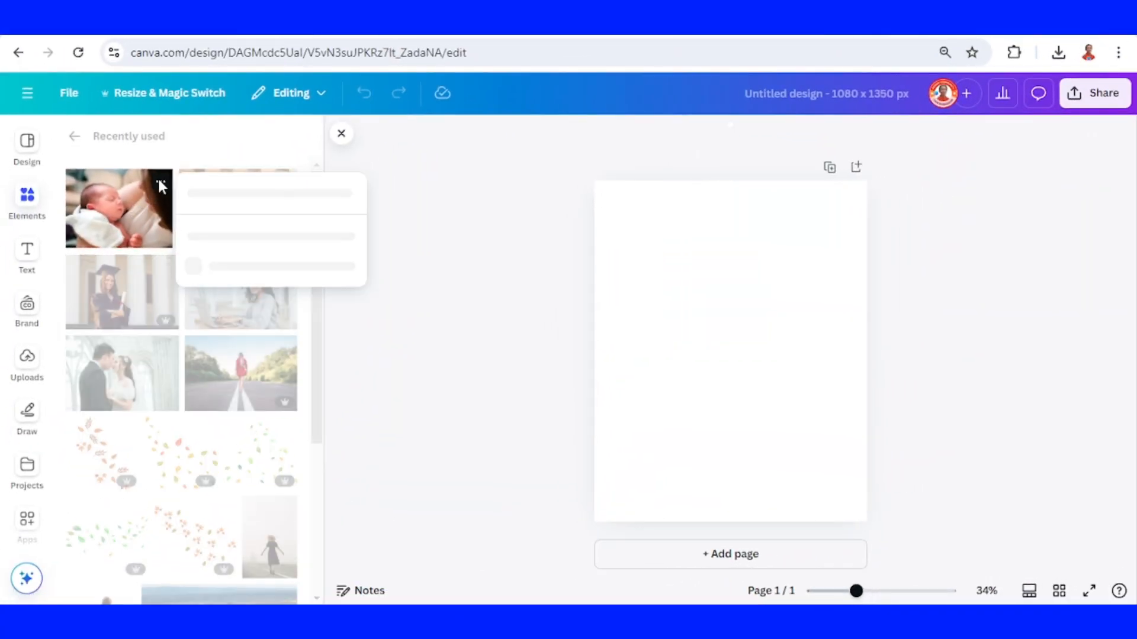
Add newborn, classroom girl, graduate, laptop and couple photos, sized alike in a vertical stack.
left_click(119, 208)
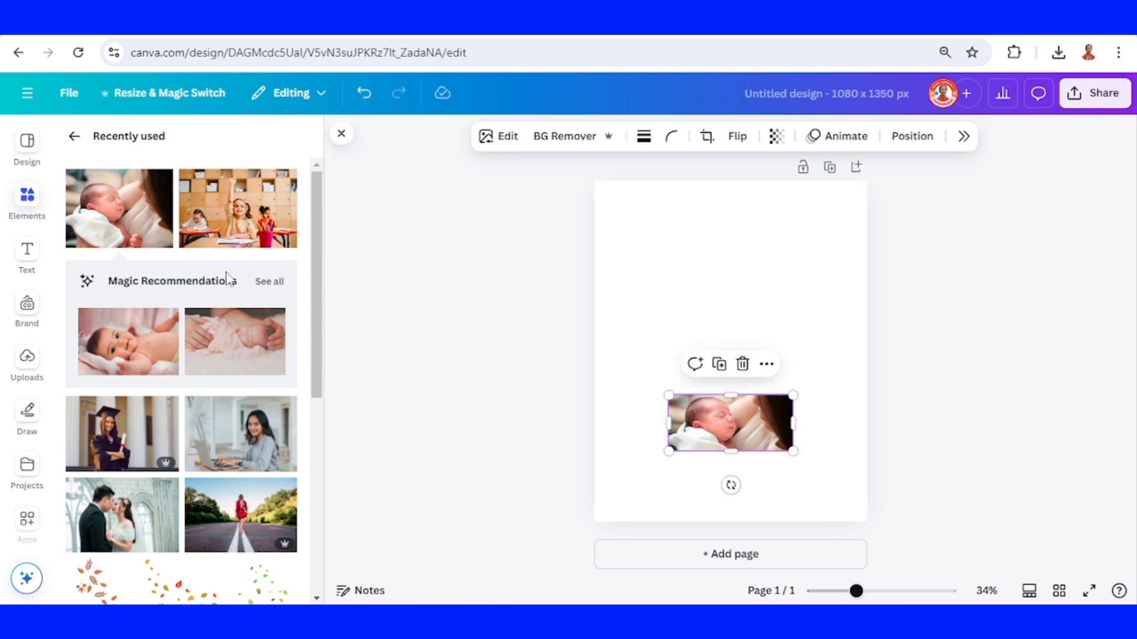
left_click(284, 182)
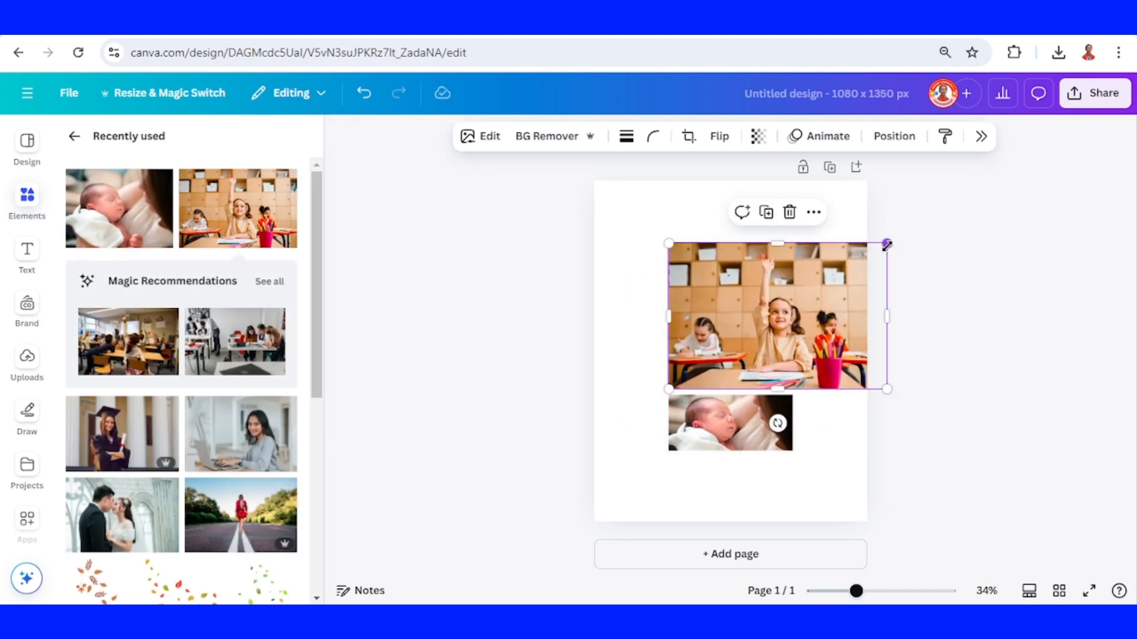
left_click_drag(885, 244, 794, 306)
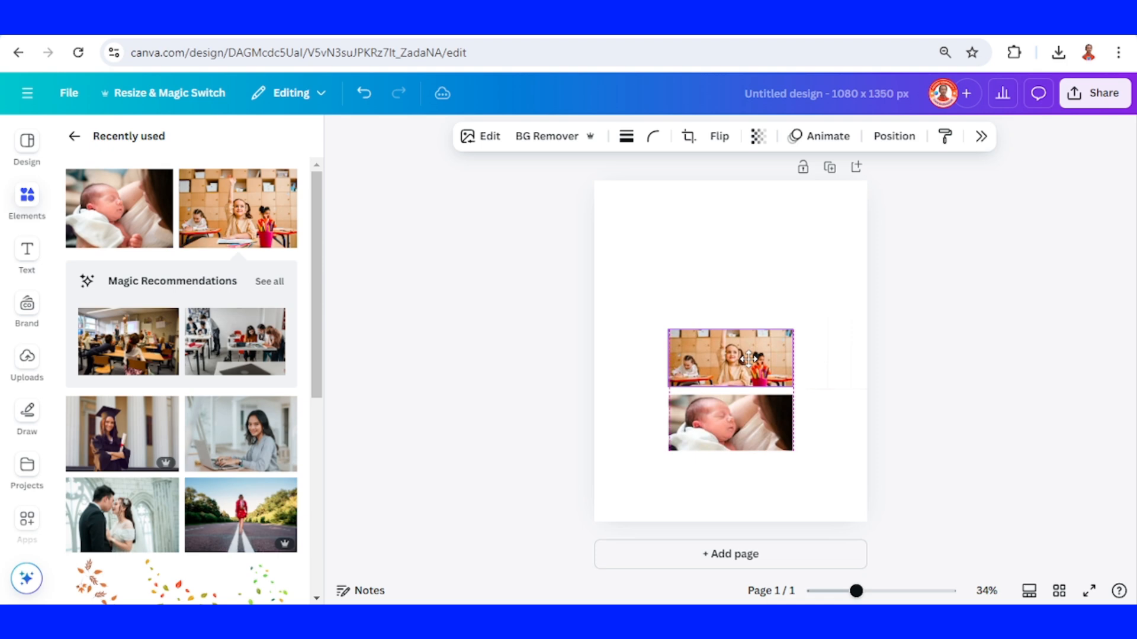
left_click(730, 358)
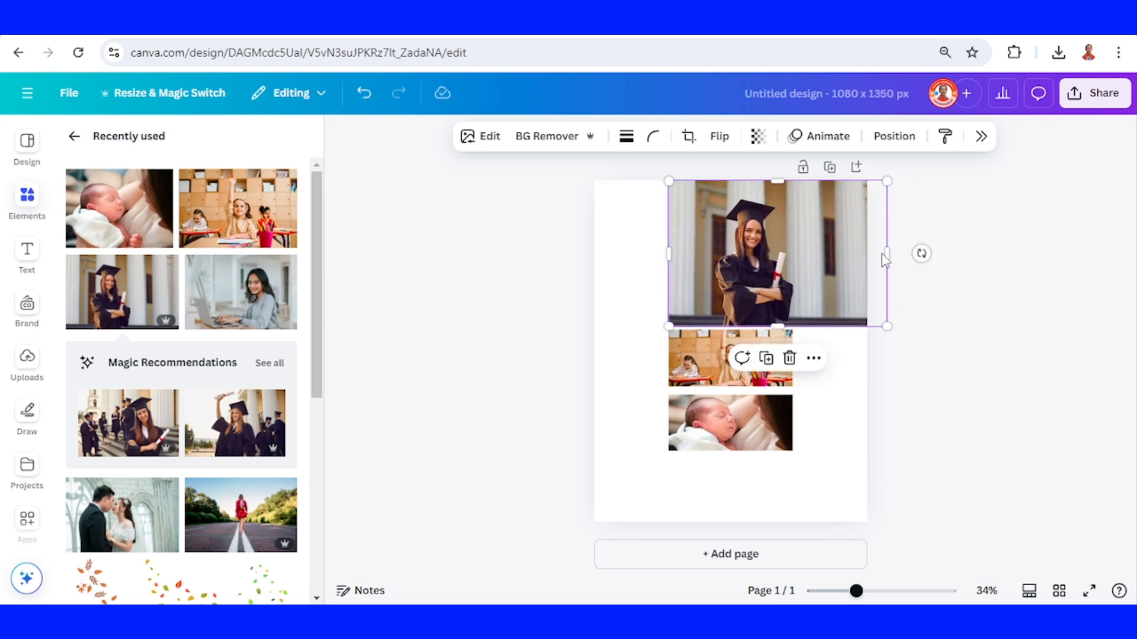
left_click_drag(888, 253, 792, 252)
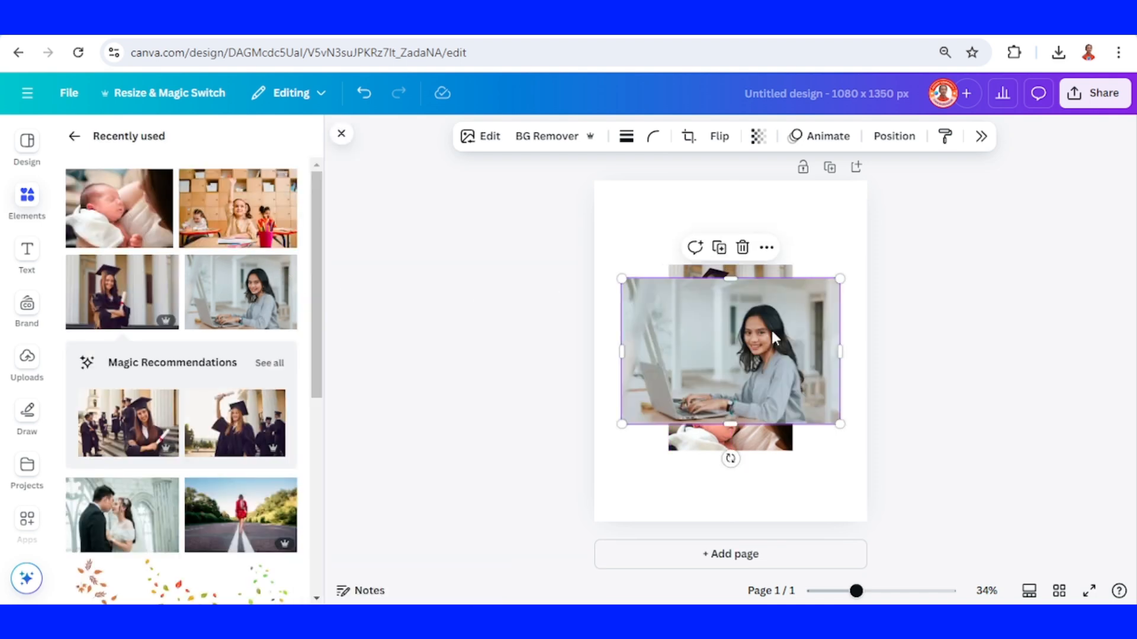
left_click_drag(839, 424, 788, 352)
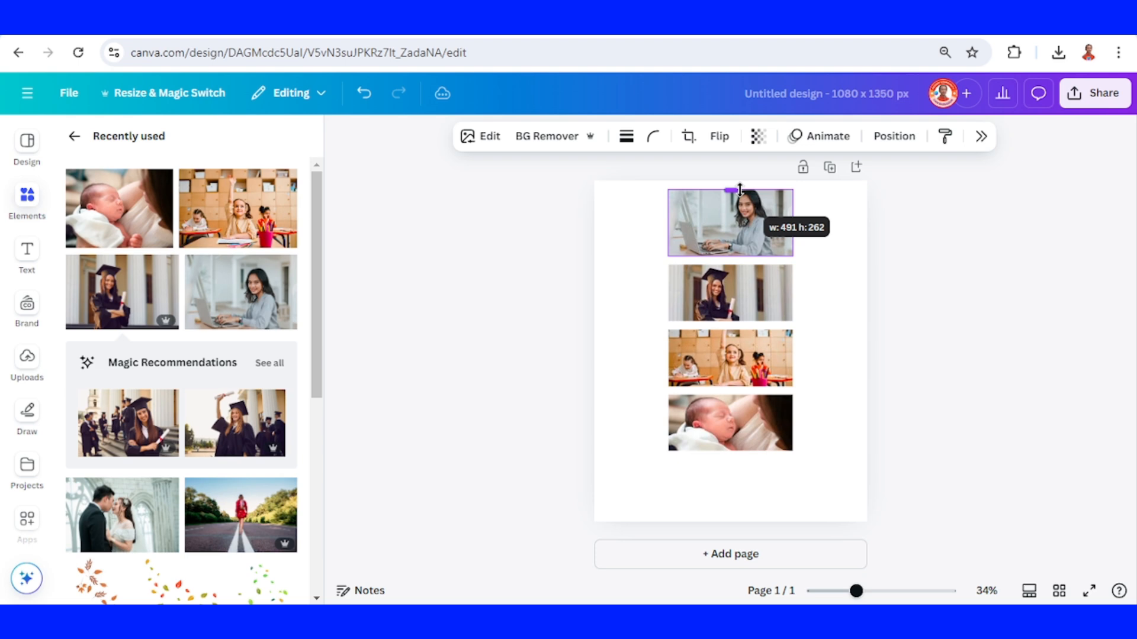
left_click_drag(731, 190, 779, 232)
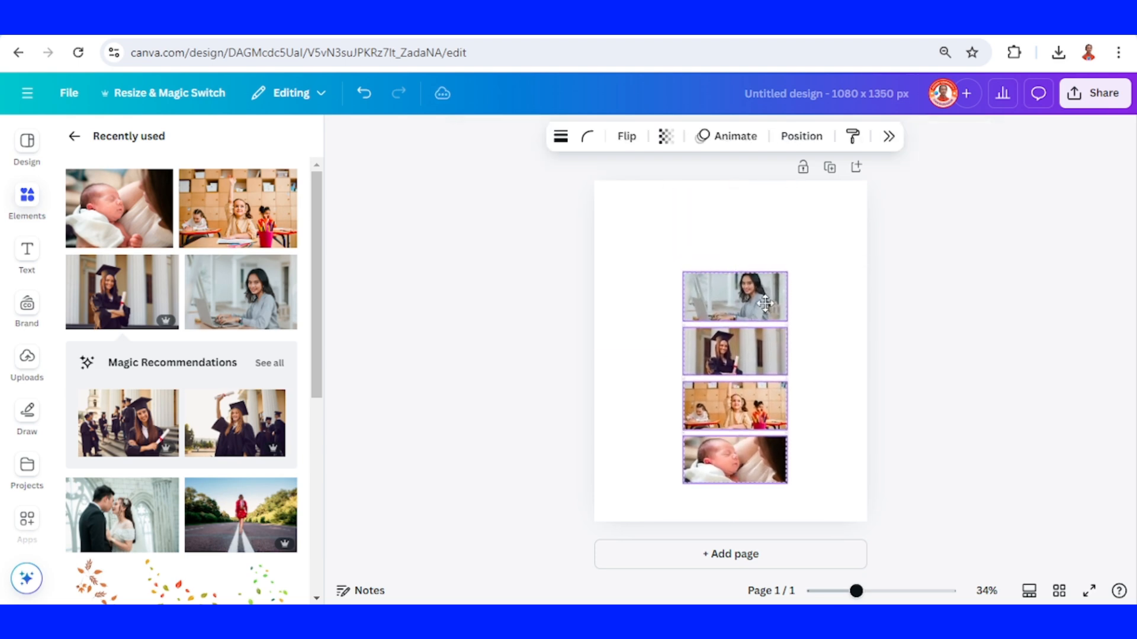
left_click(733, 296)
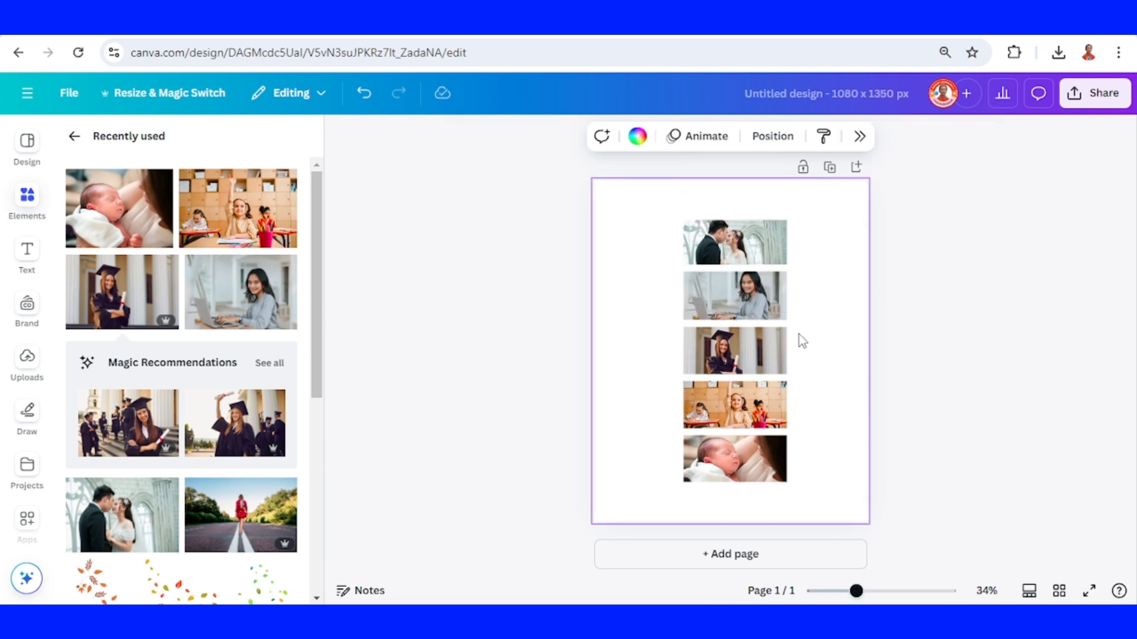
Download the photo-column page as a PNG through Share > Download.
left_click(1095, 93)
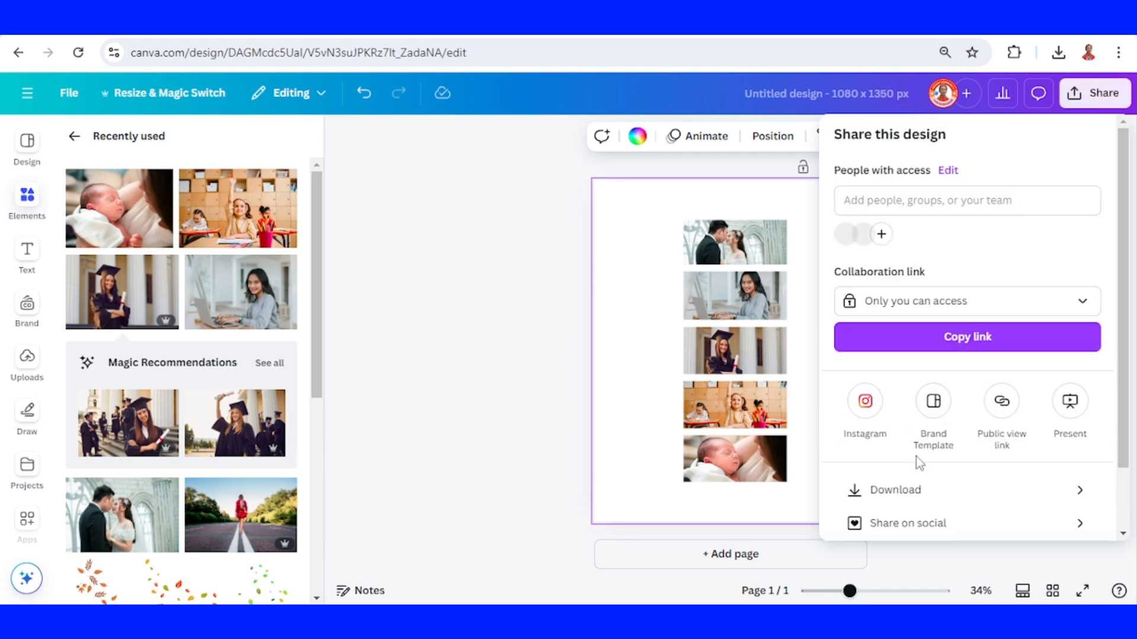
left_click(896, 489)
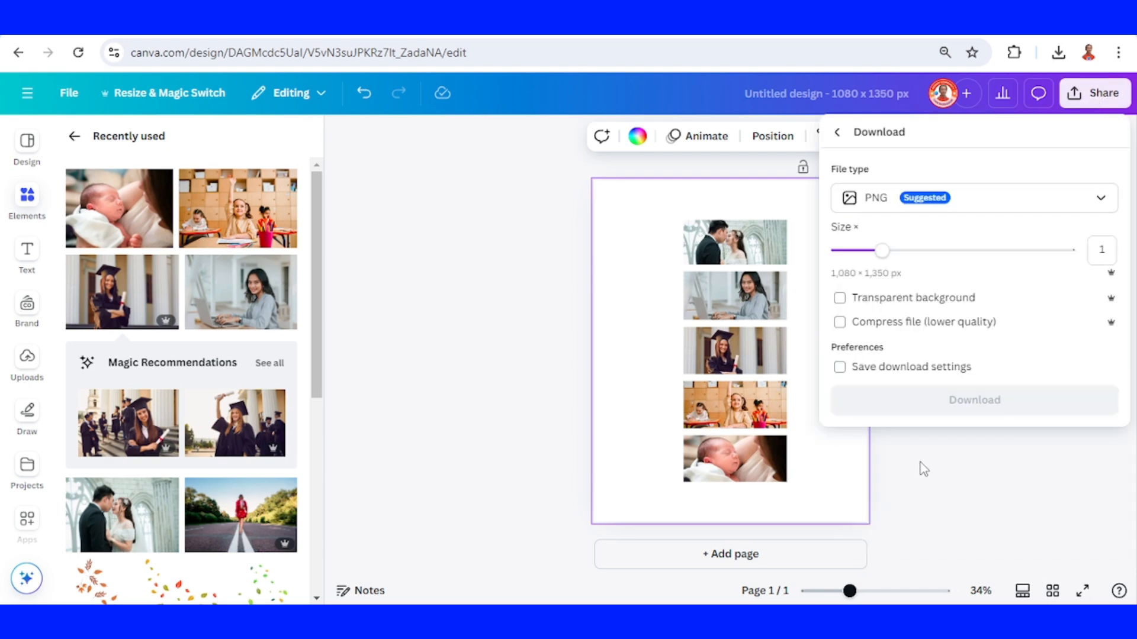
left_click(973, 400)
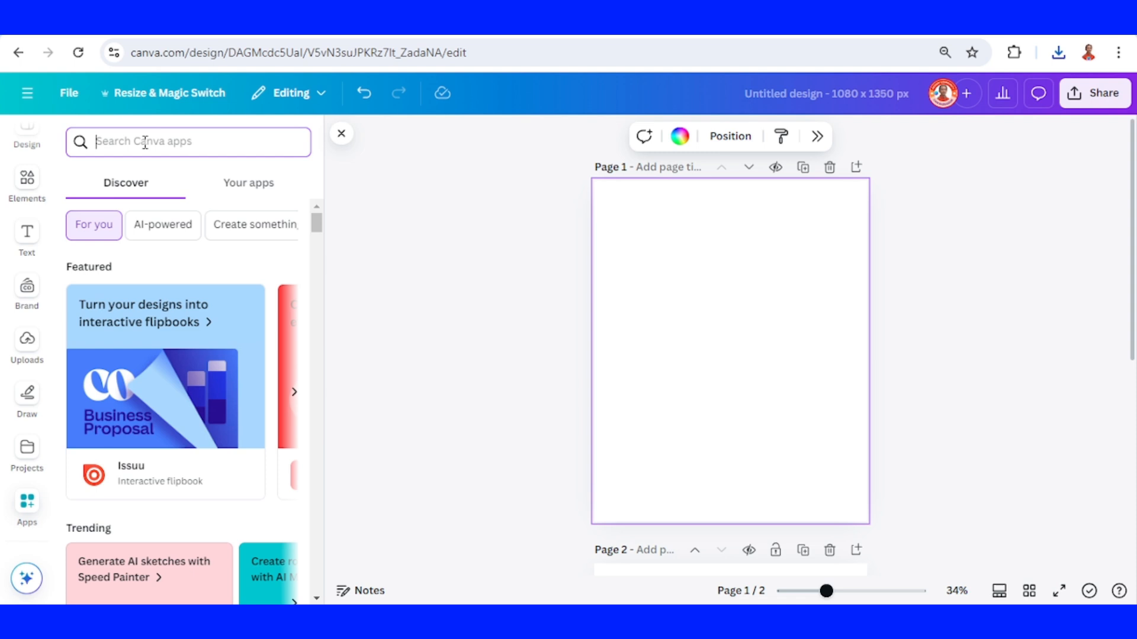
Search the apps for 'trans' and open the Transform Image app.
type("transform")
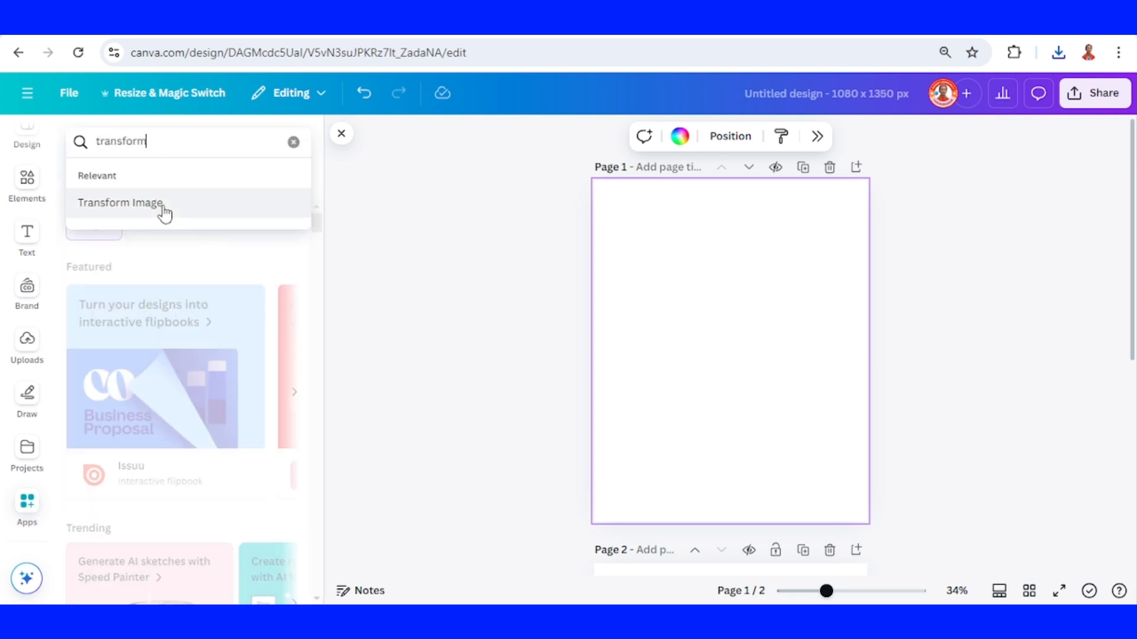
left_click(119, 203)
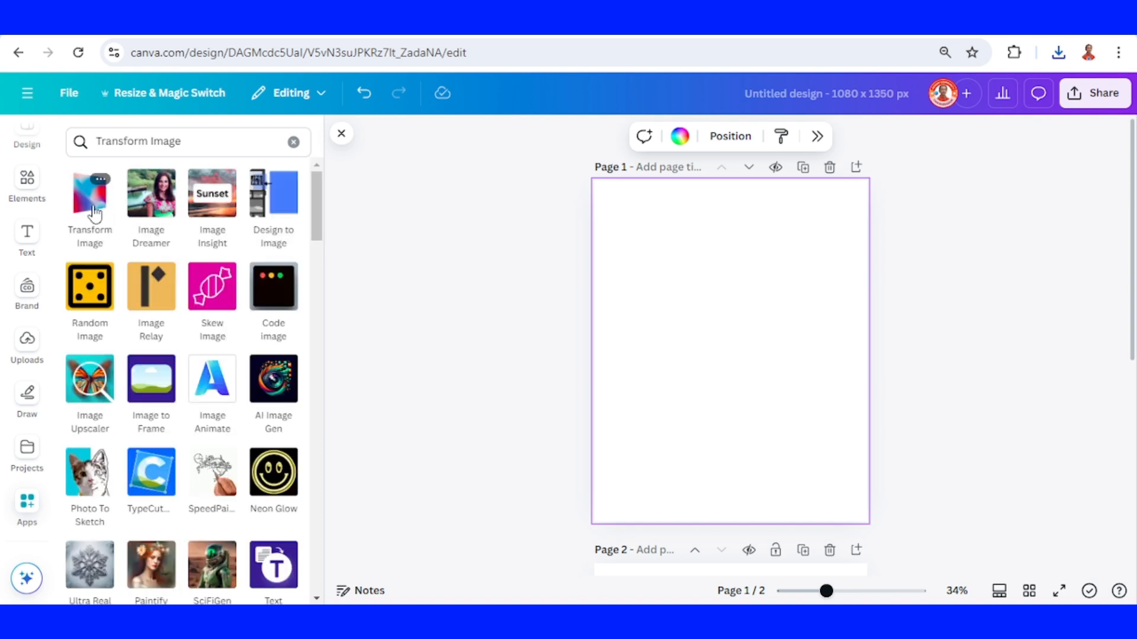
left_click(90, 191)
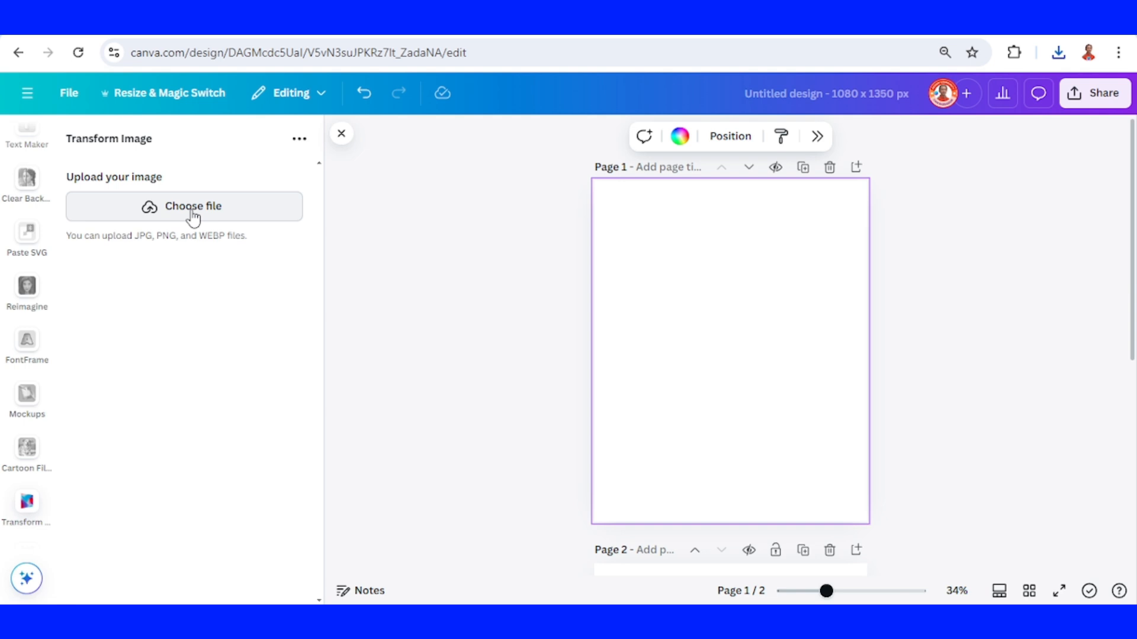
Upload the downloaded photo-stack PNG into Transform Image.
left_click(184, 206)
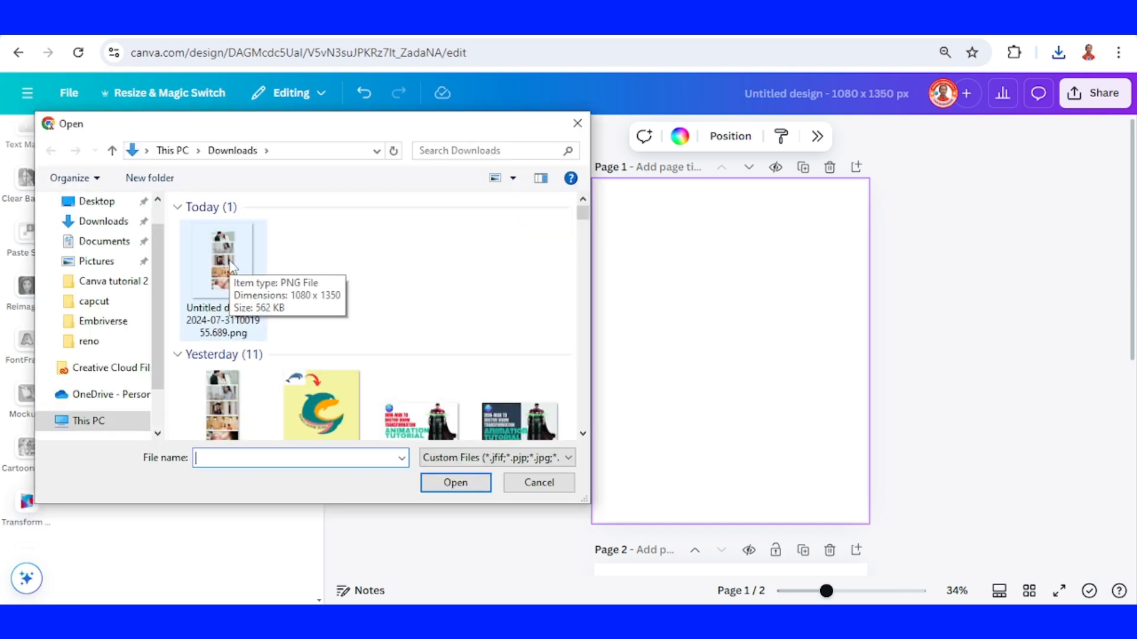
left_click(223, 261)
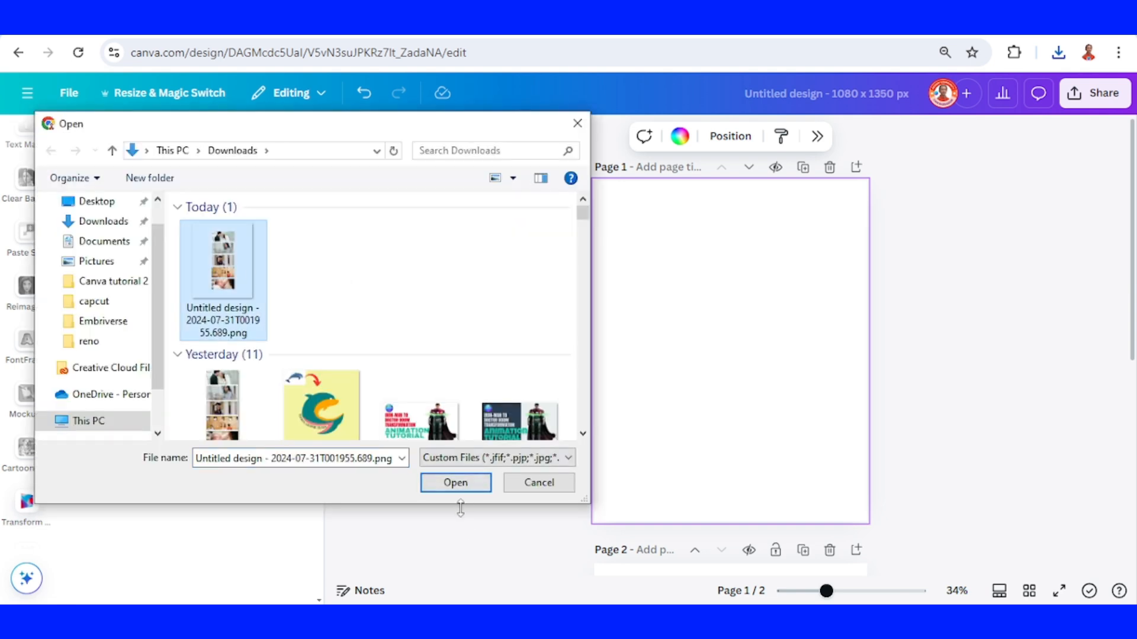
left_click(456, 482)
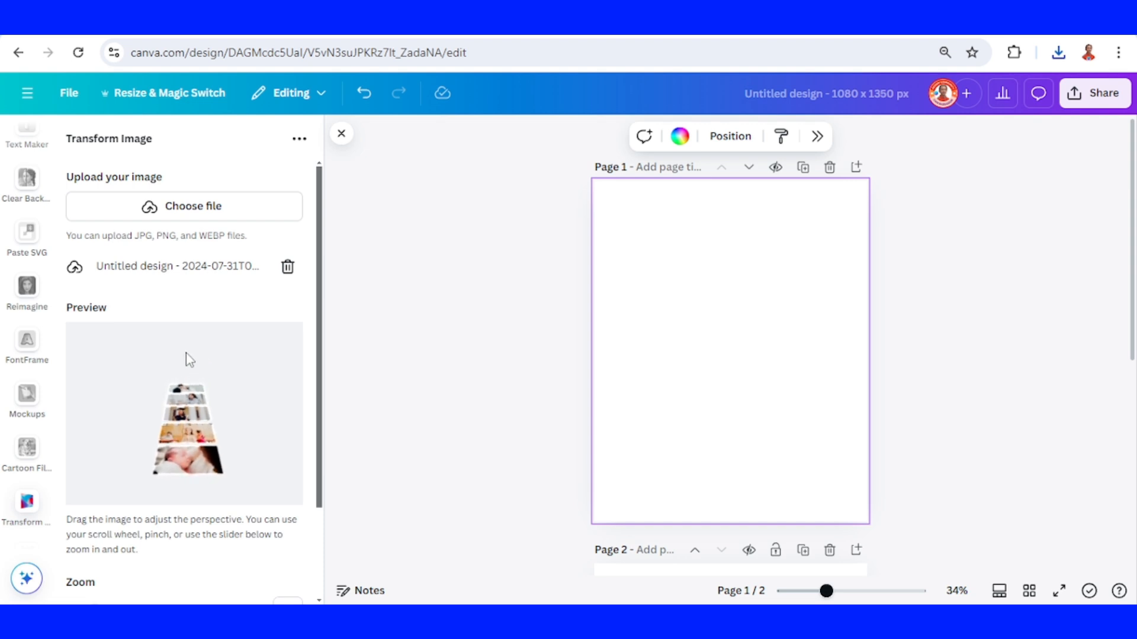
Tilt the photo stack further back in perspective and add it to the design.
left_click_drag(187, 355, 200, 414)
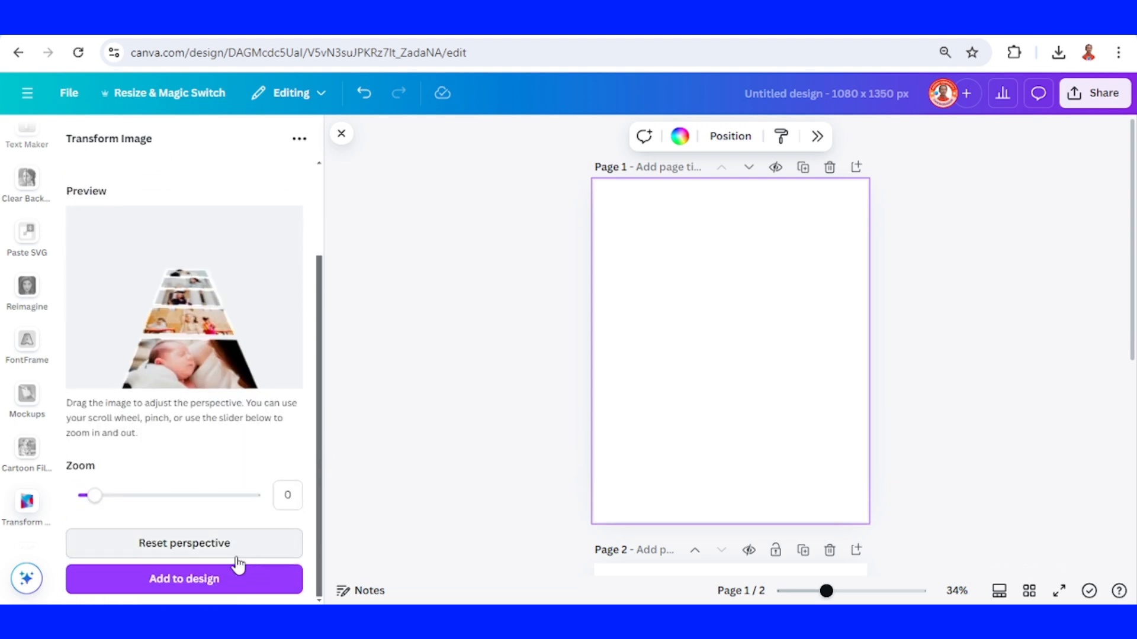
left_click(184, 578)
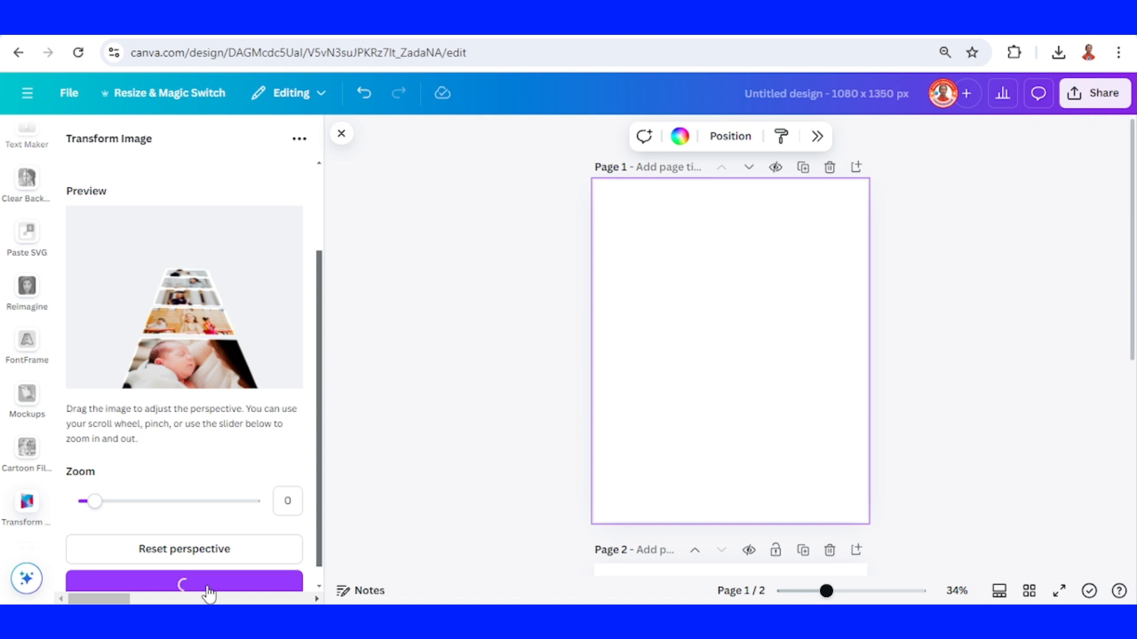
left_click(183, 578)
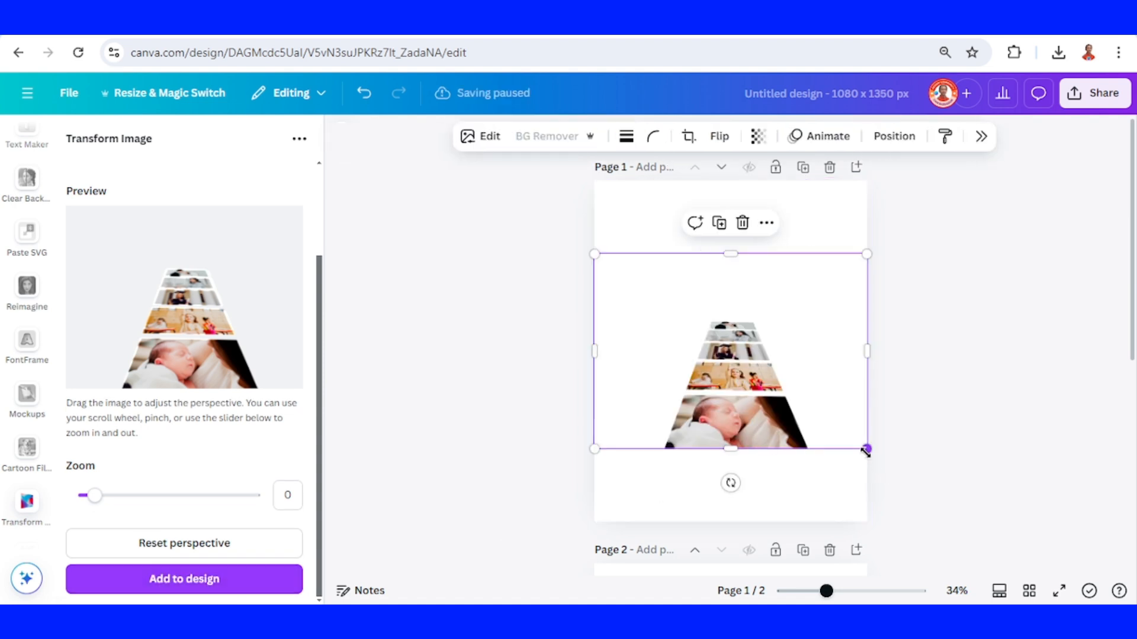
Enlarge the perspective photo stack and move it down to the page bottom.
left_click_drag(866, 449, 943, 517)
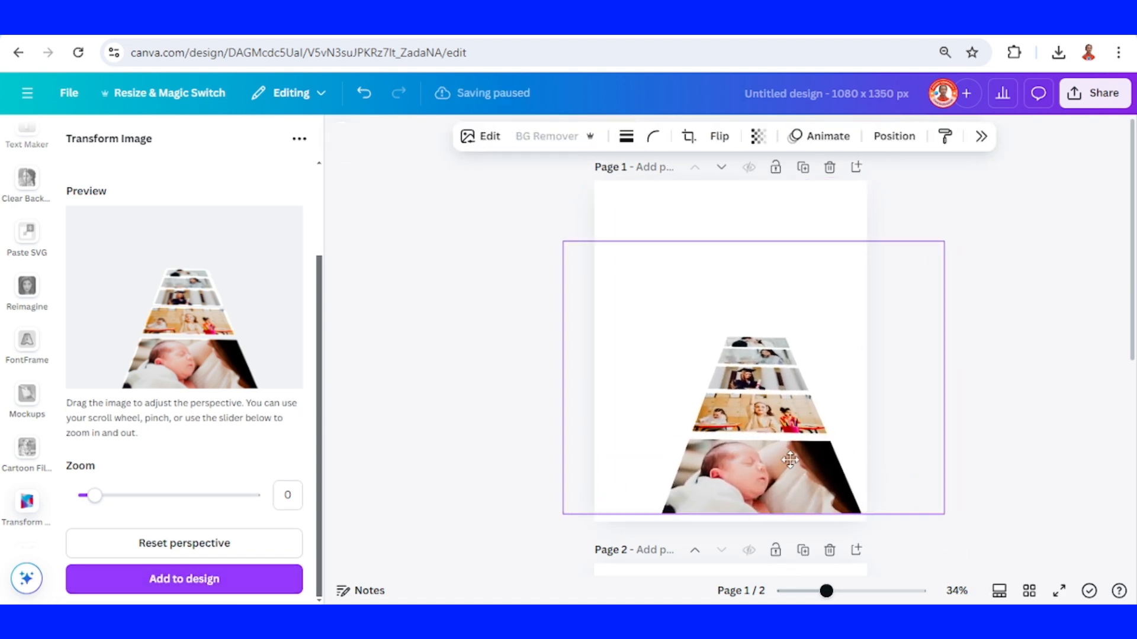
left_click_drag(791, 460, 758, 467)
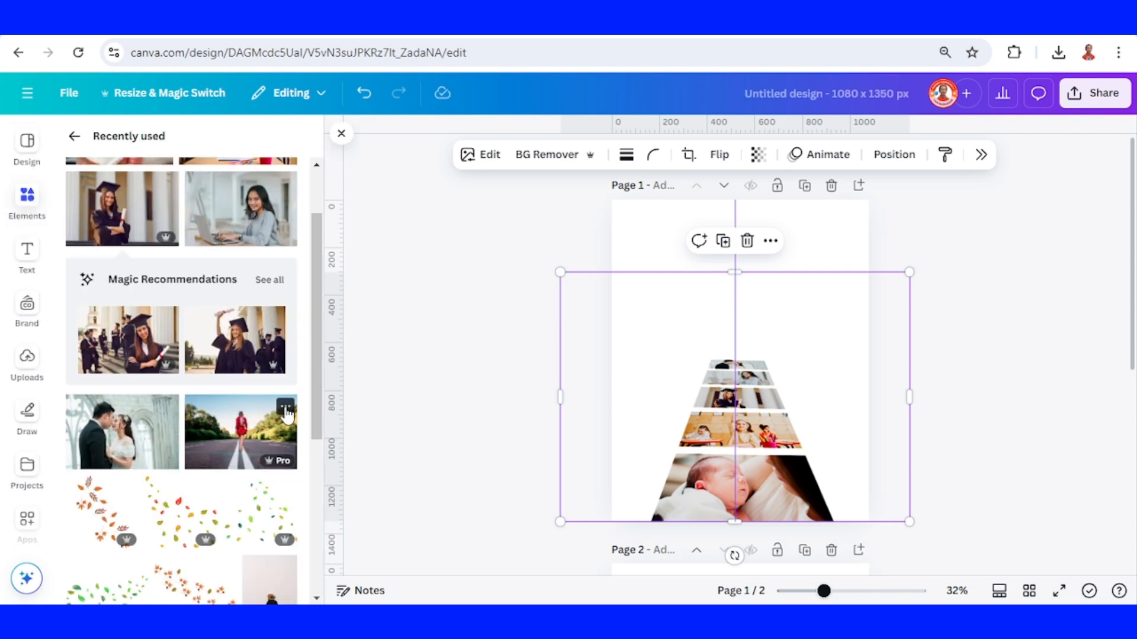
Add the road photo, remove its background, and place the enlarged woman atop the stack.
left_click(285, 406)
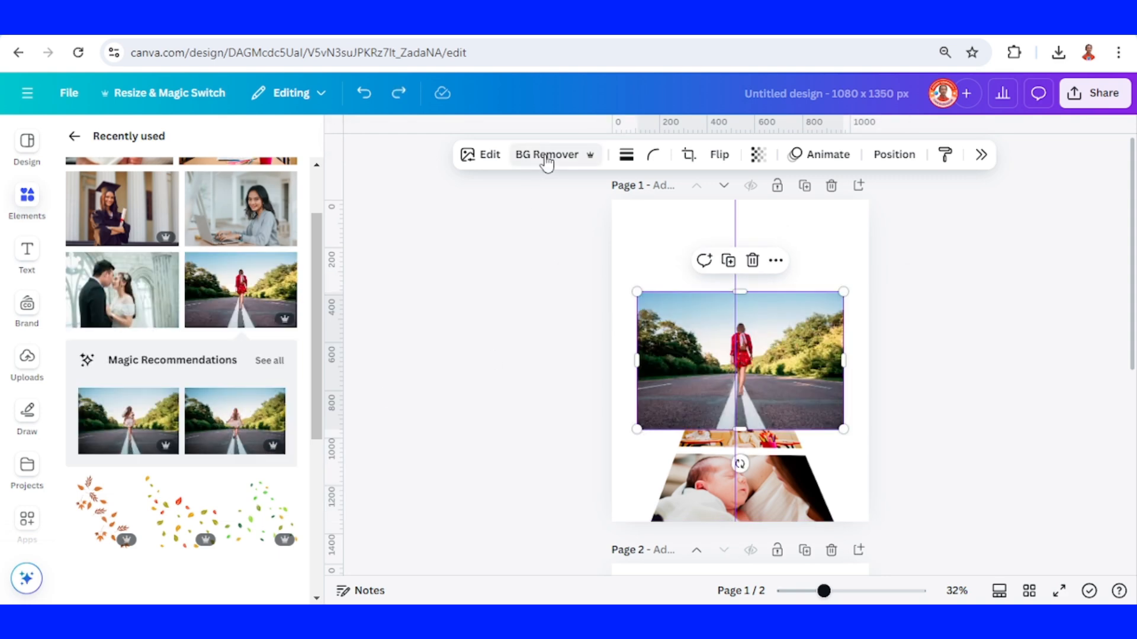
left_click(545, 155)
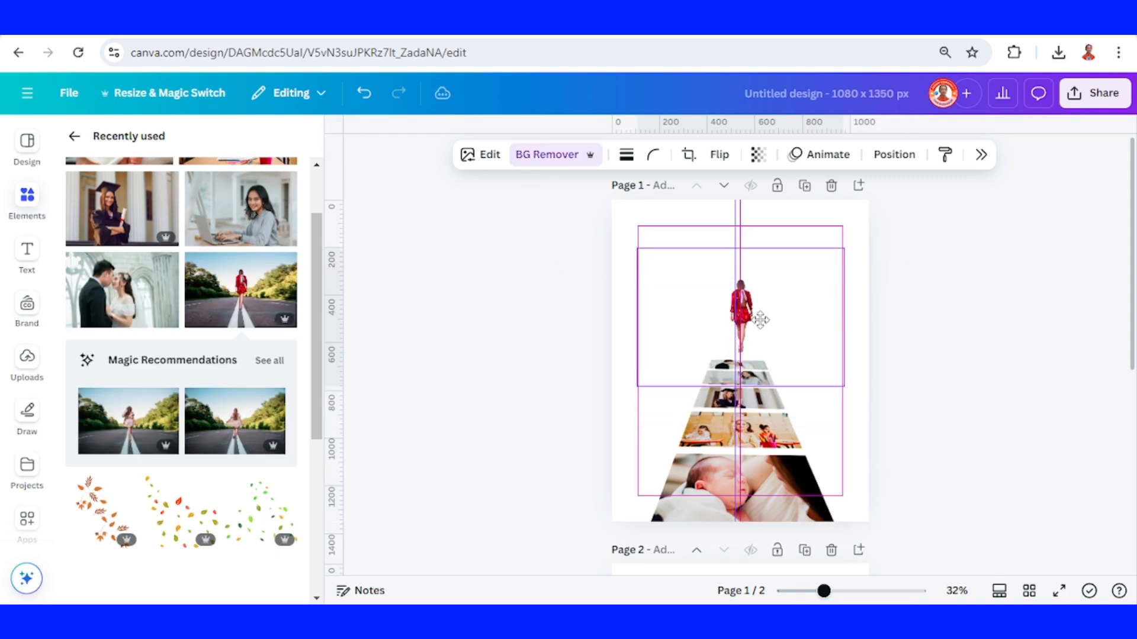
left_click_drag(843, 317, 797, 326)
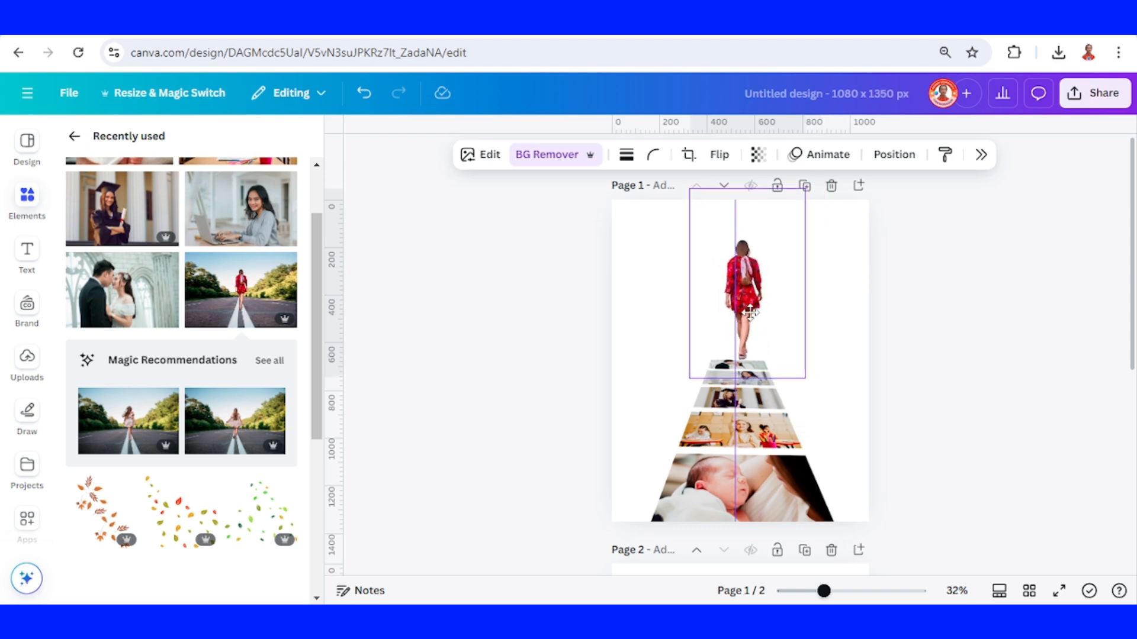
left_click(26, 254)
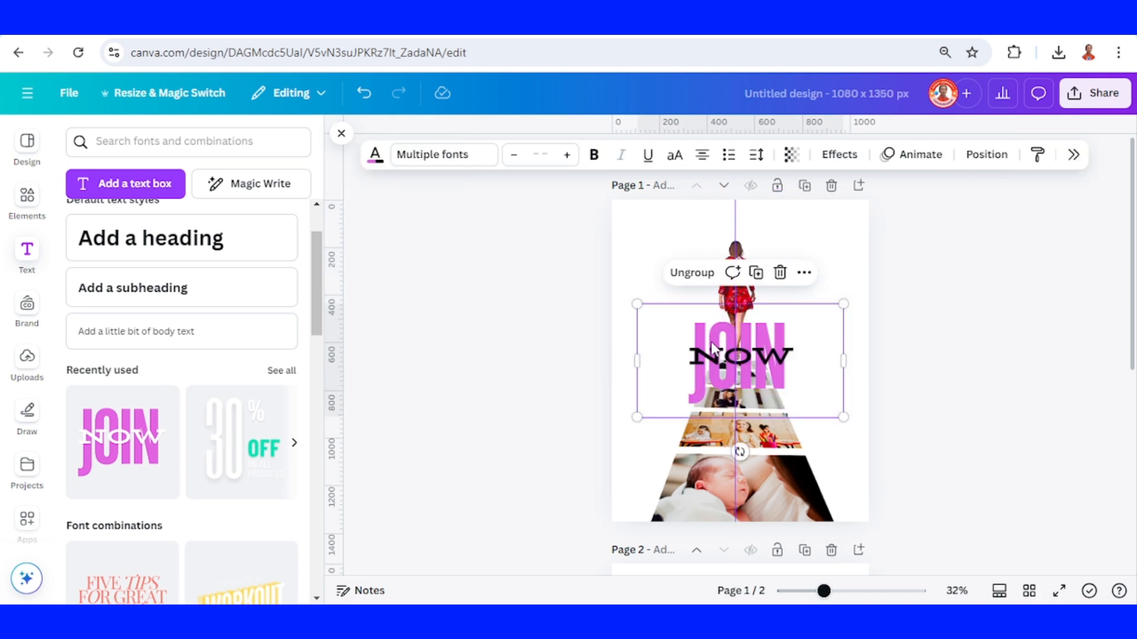
Send the JOIN NOW text backward so it sits behind the walking woman.
right_click(725, 355)
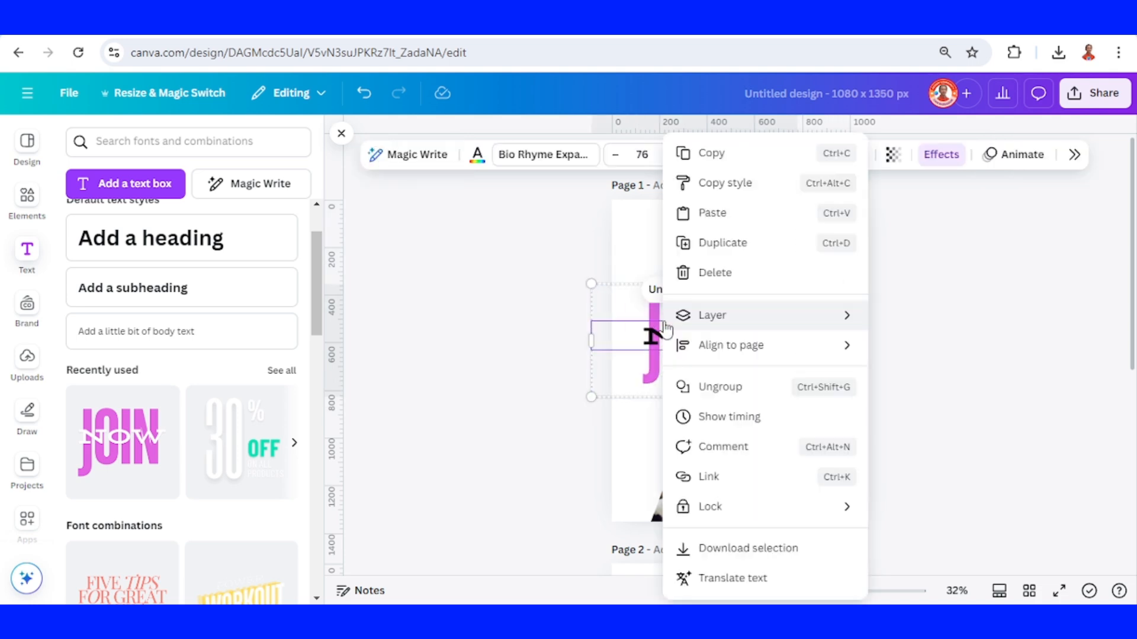
left_click(790, 342)
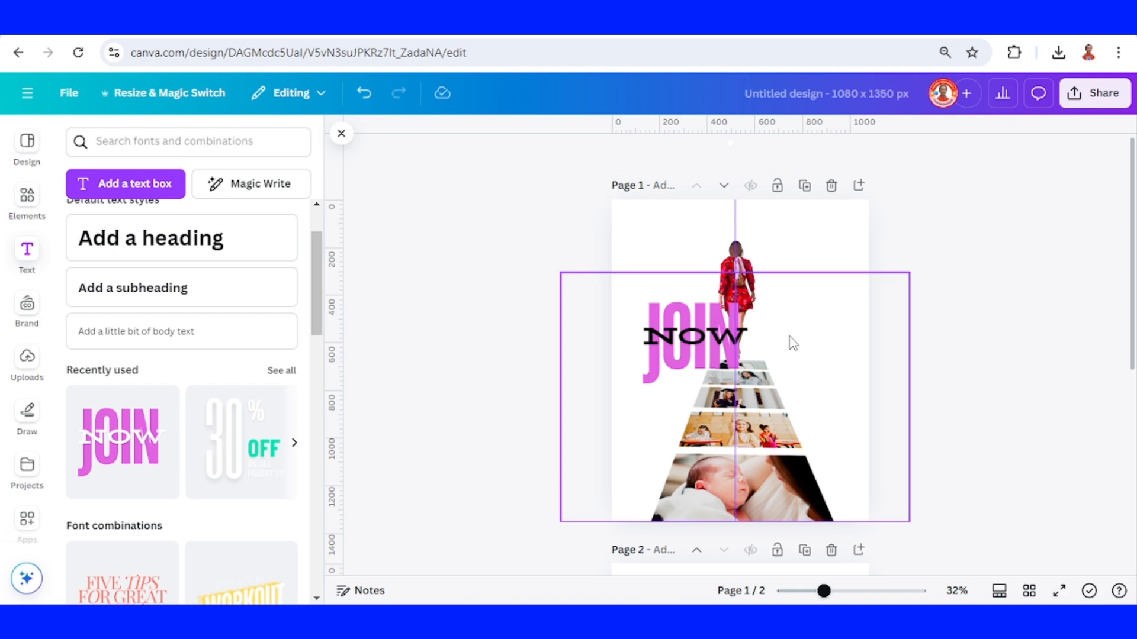
left_click(695, 335)
type("Life")
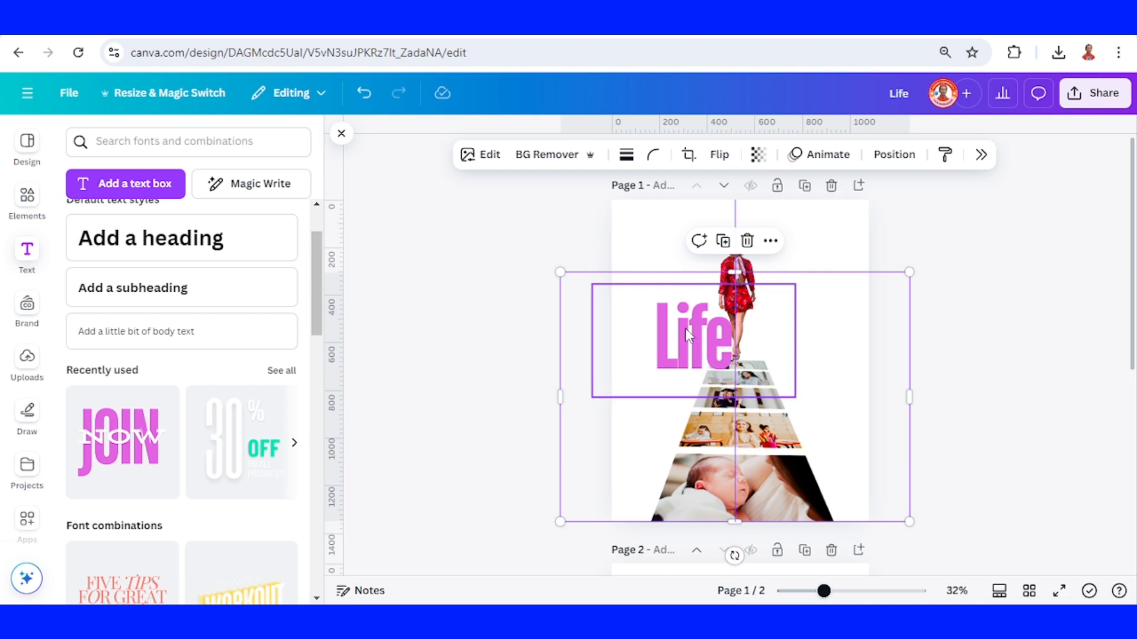
Widen the Life letter spacing to about 30 and scale the text across the page.
left_click(858, 154)
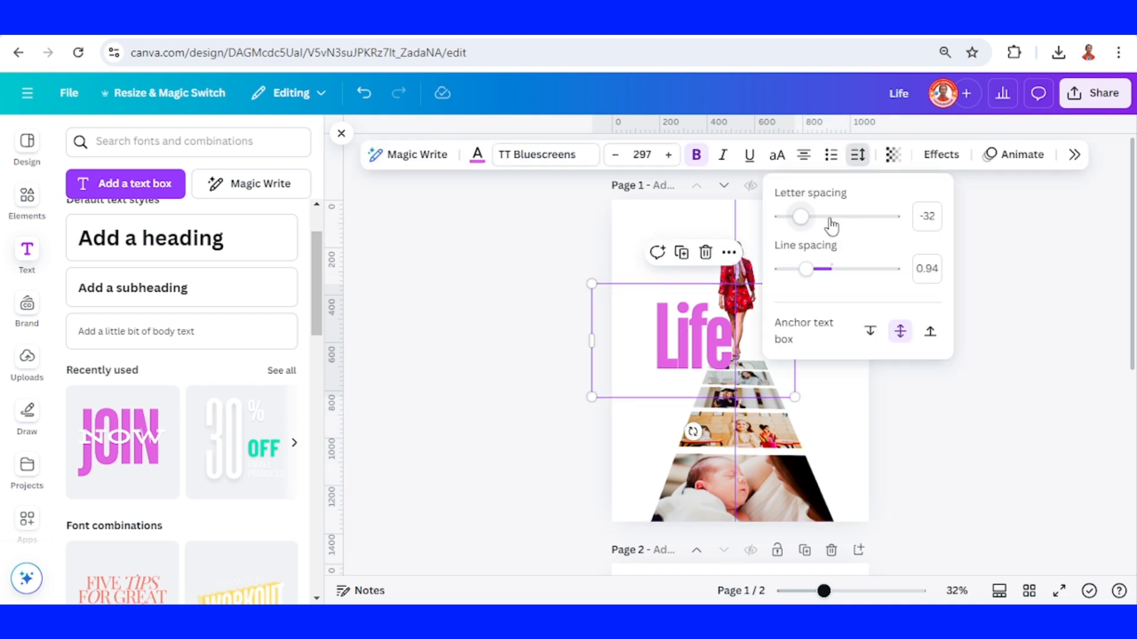
left_click_drag(800, 216, 807, 217)
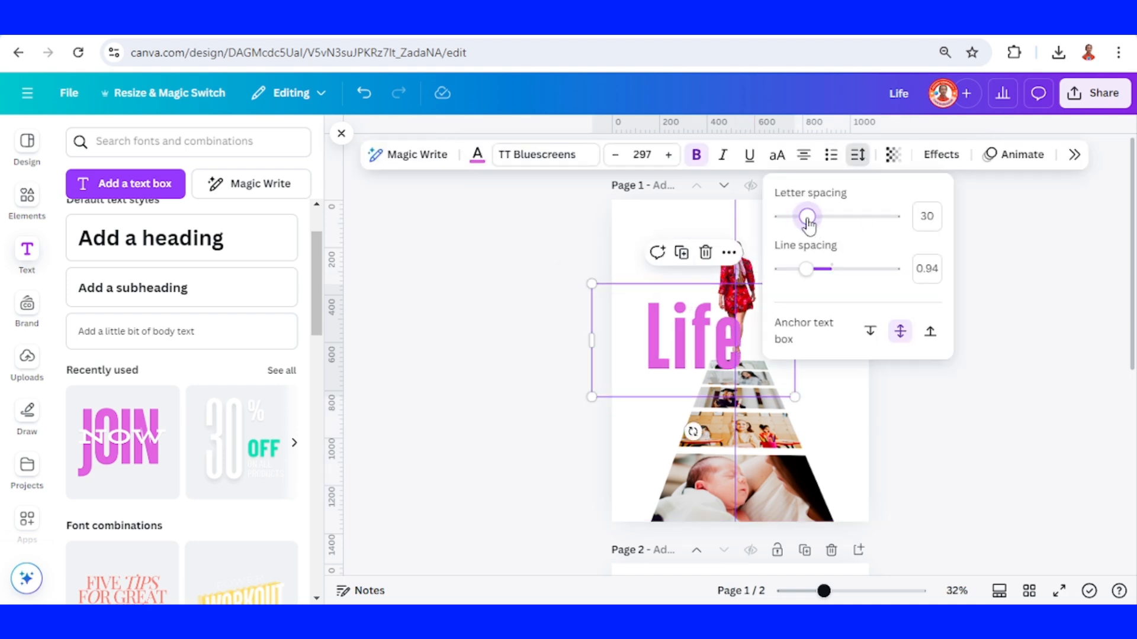
left_click_drag(808, 216, 803, 216)
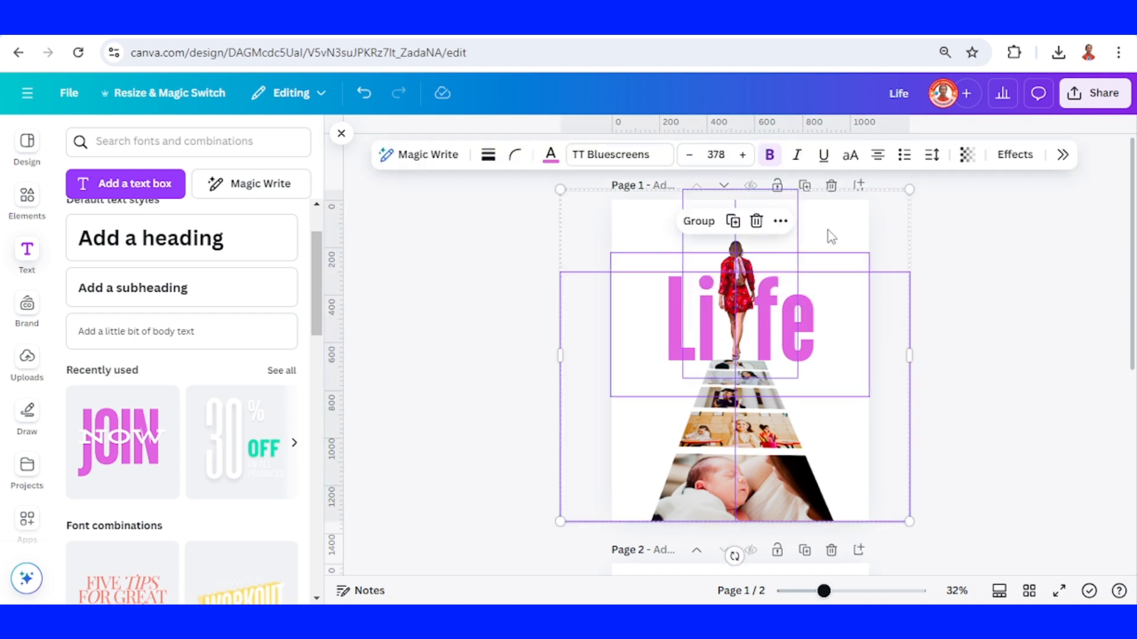
left_click_drag(908, 188, 920, 181)
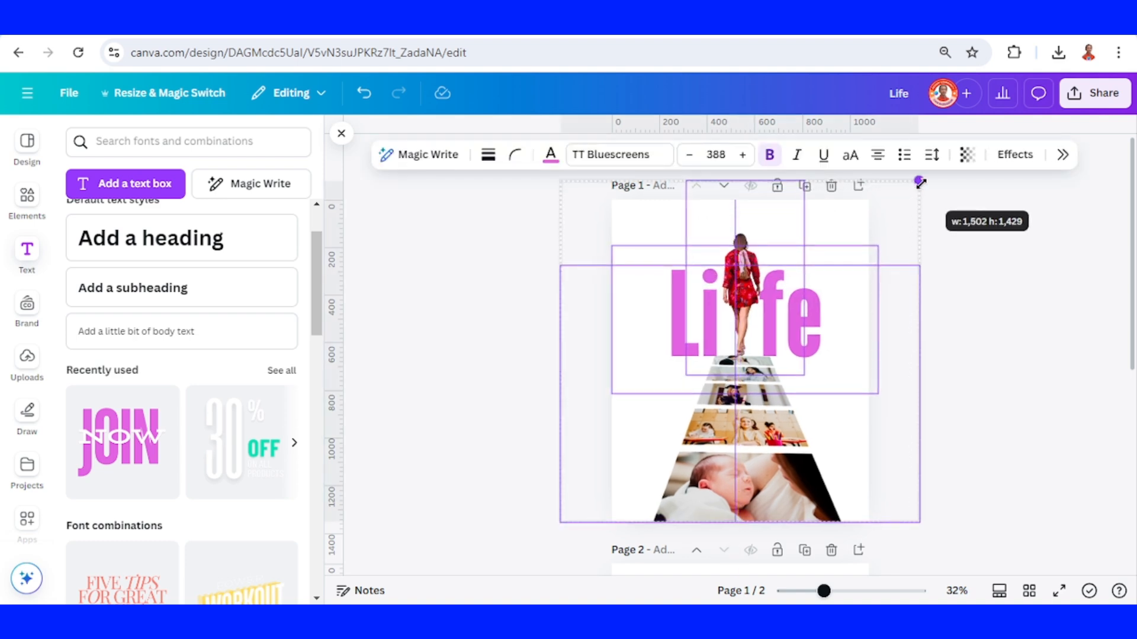
left_click_drag(920, 181, 938, 174)
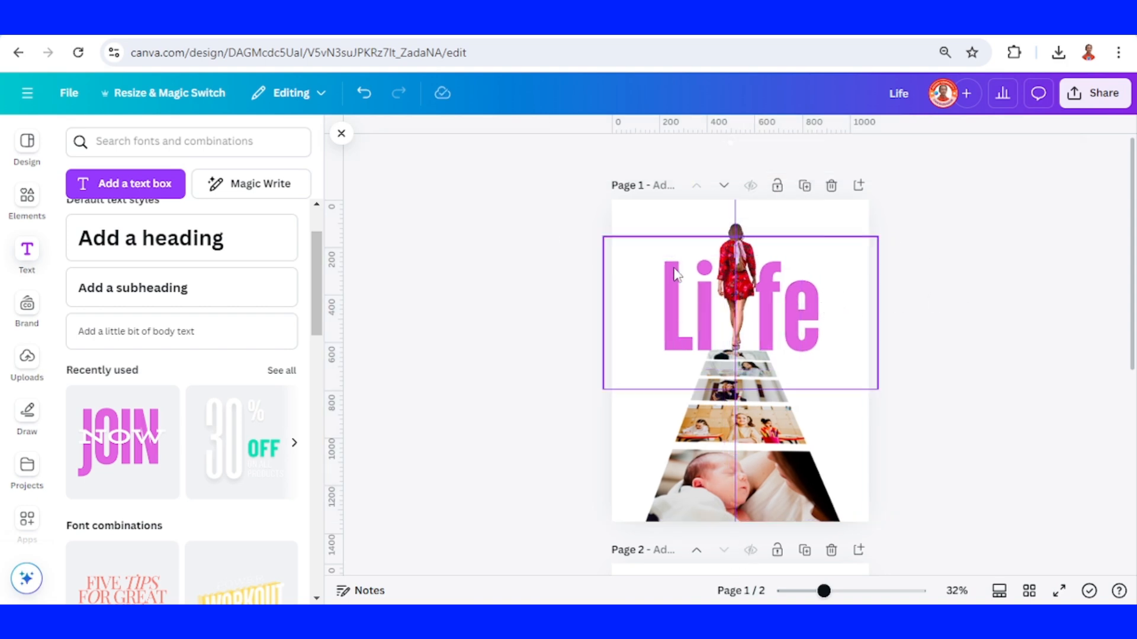
Change the Life text colour to the teal palette swatch.
left_click(739, 312)
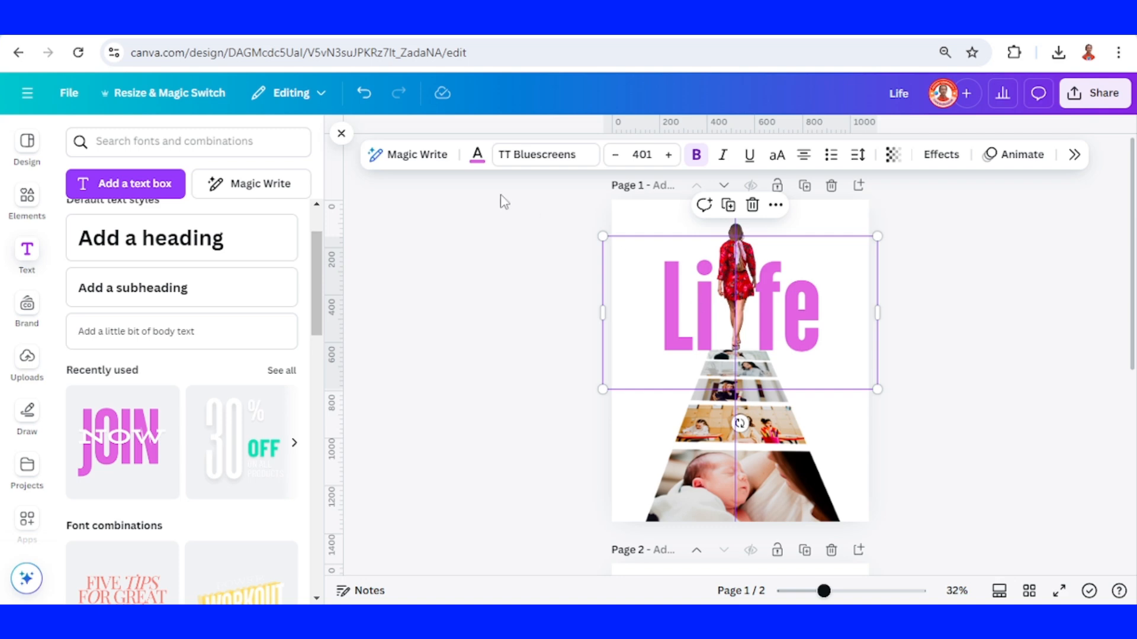
left_click(476, 155)
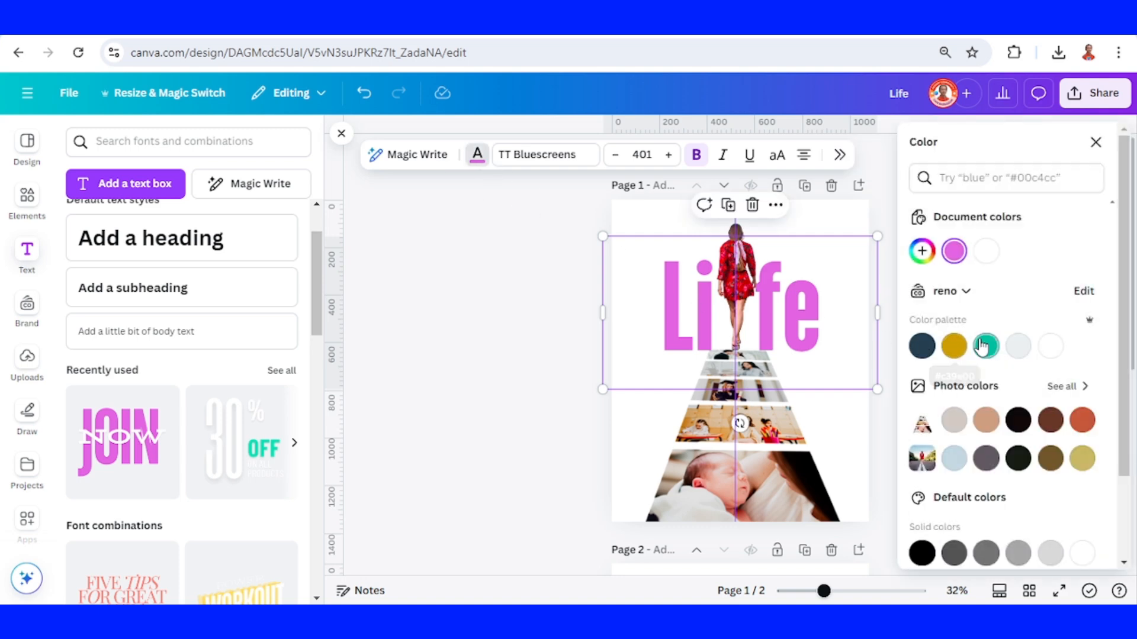
left_click(985, 346)
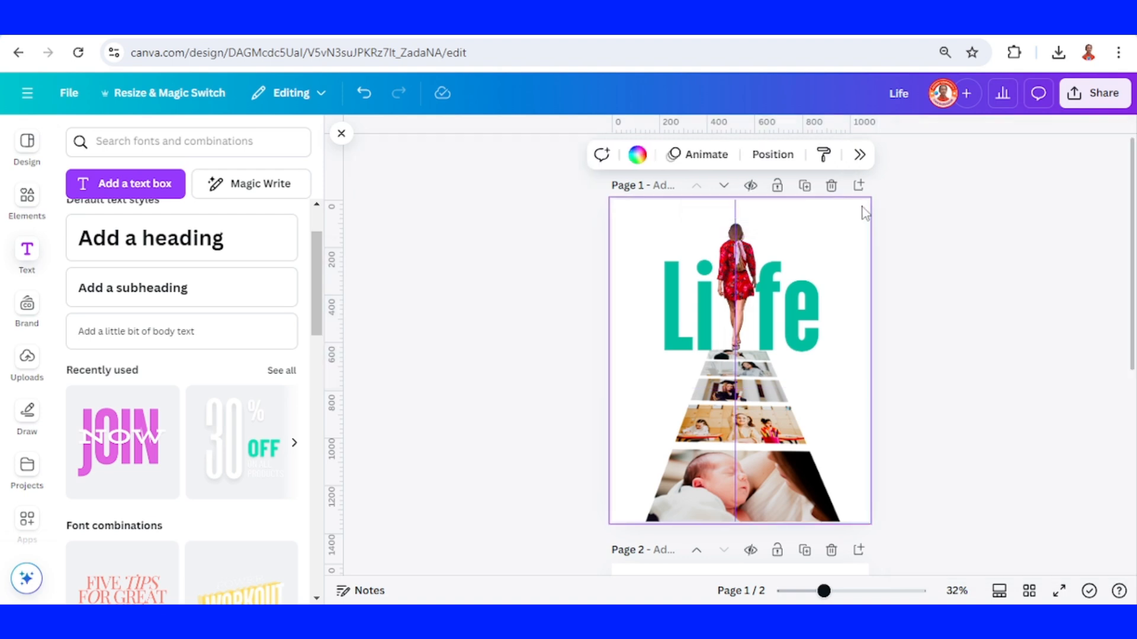
mouse_move(636, 155)
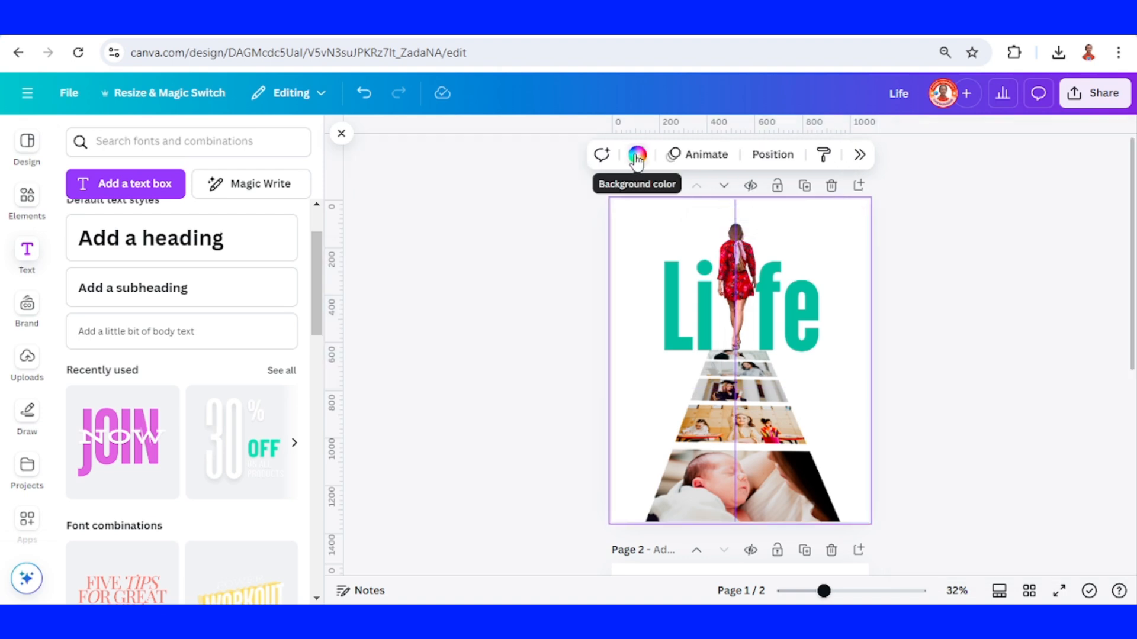
Replace the bright cyan background fill with a top-to-bottom linear gradient.
left_click(635, 154)
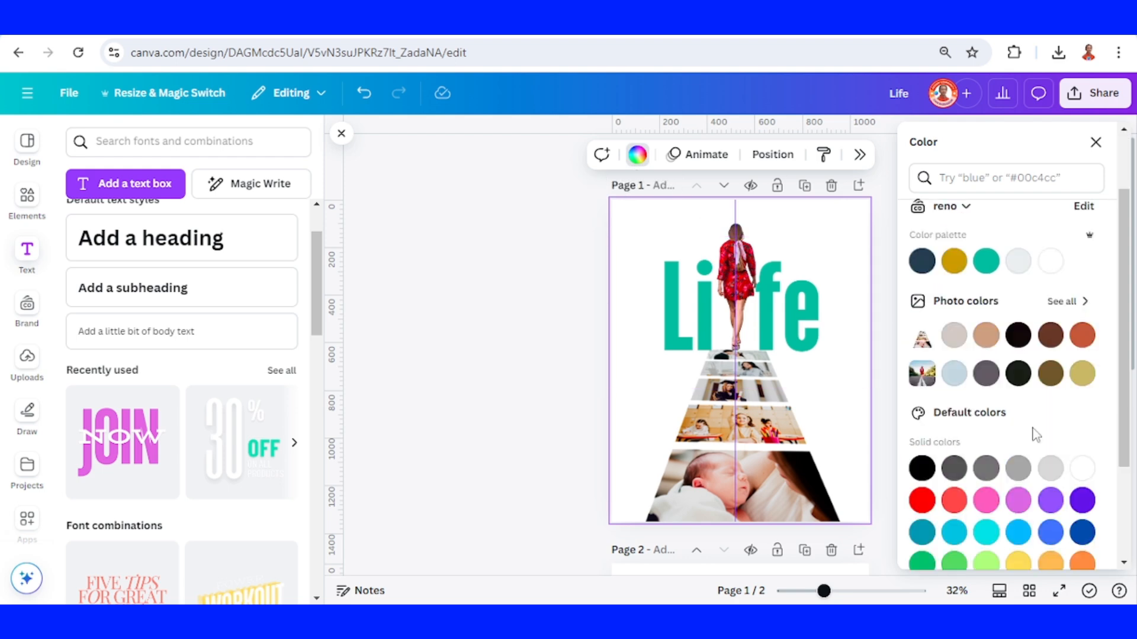
left_click(985, 449)
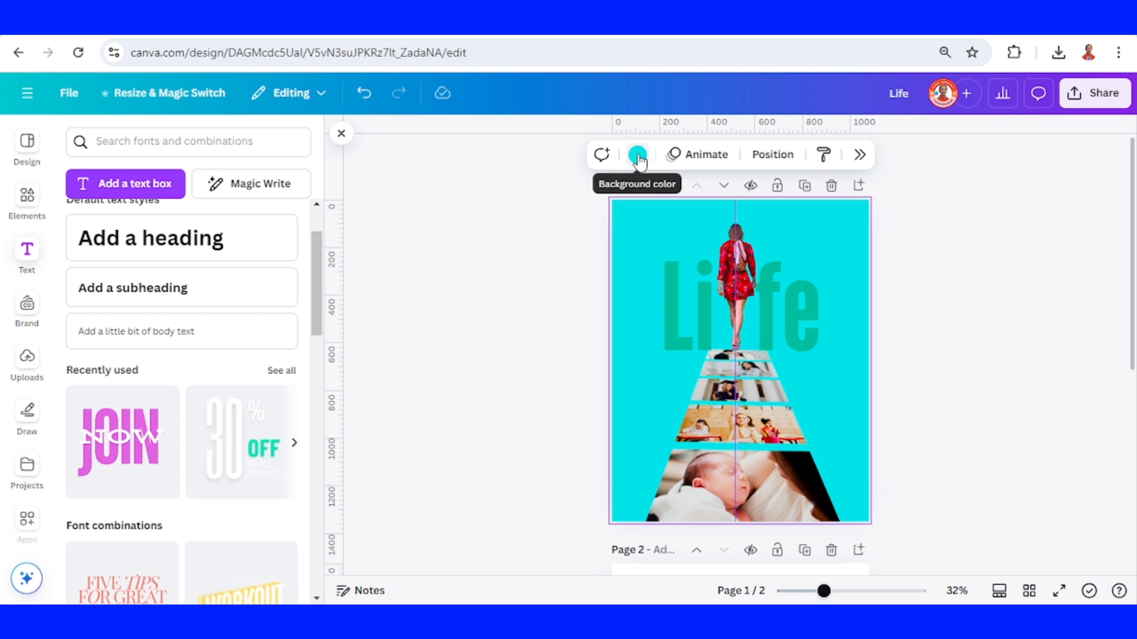
left_click(637, 155)
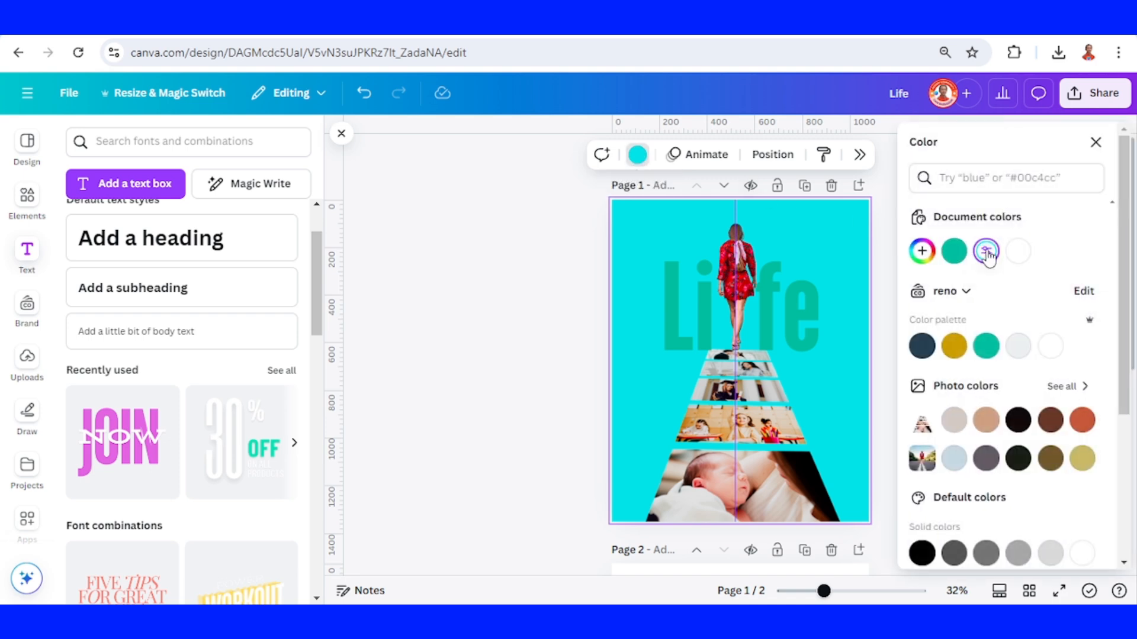
left_click(1066, 290)
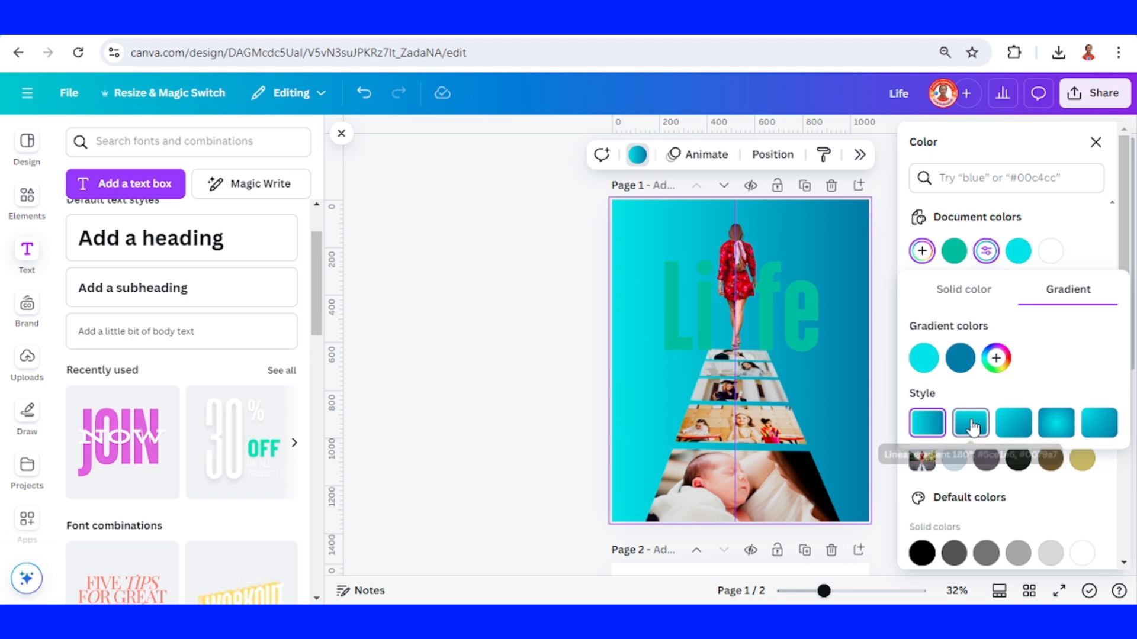
left_click(970, 423)
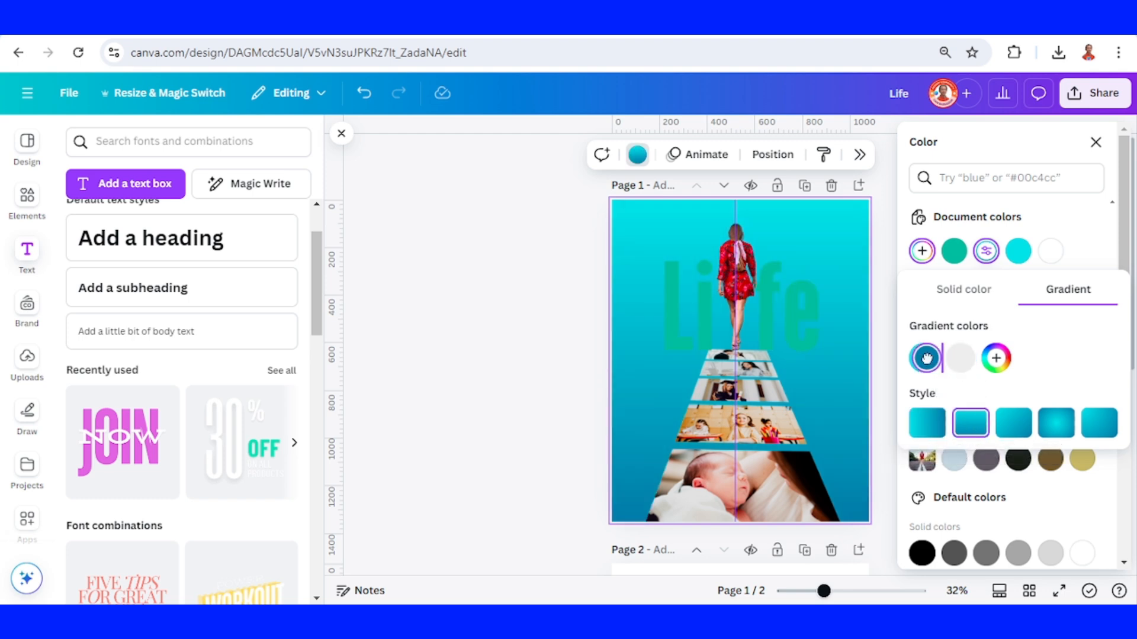
Set the gradient colours to near-white #EEF7FA on top and pale aqua below.
left_click(959, 358)
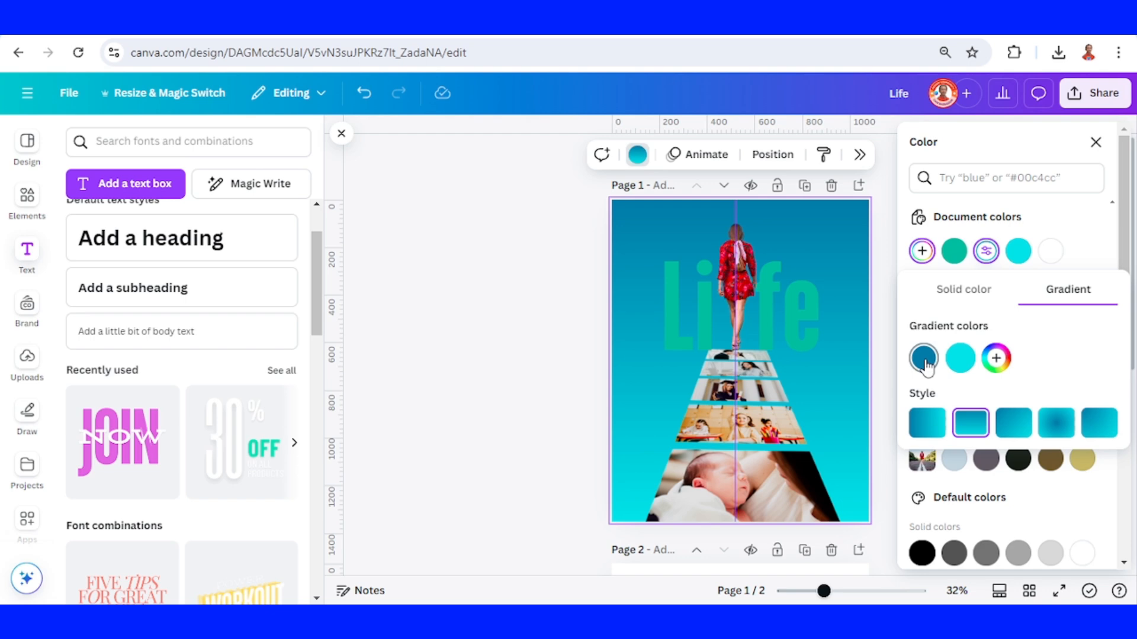
left_click(922, 358)
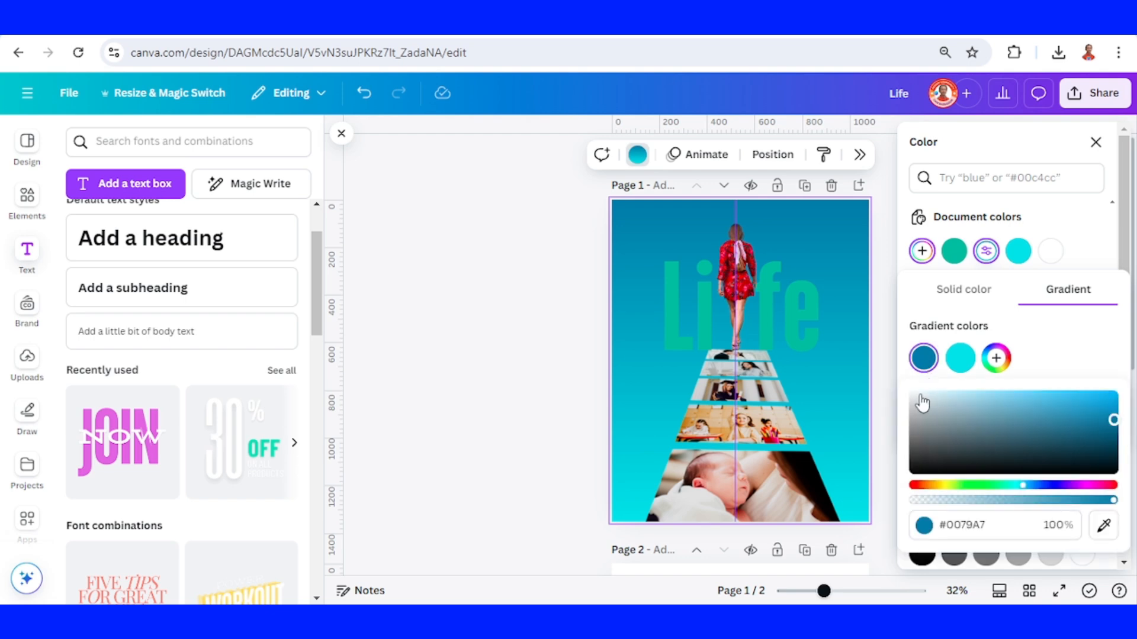
left_click(959, 358)
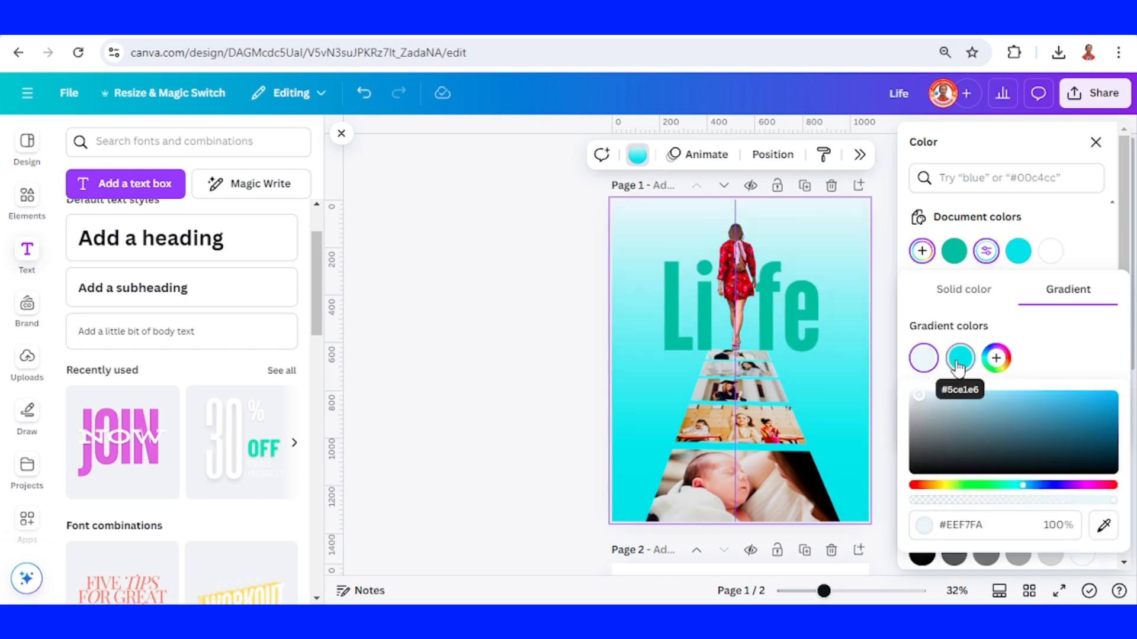
left_click(958, 357)
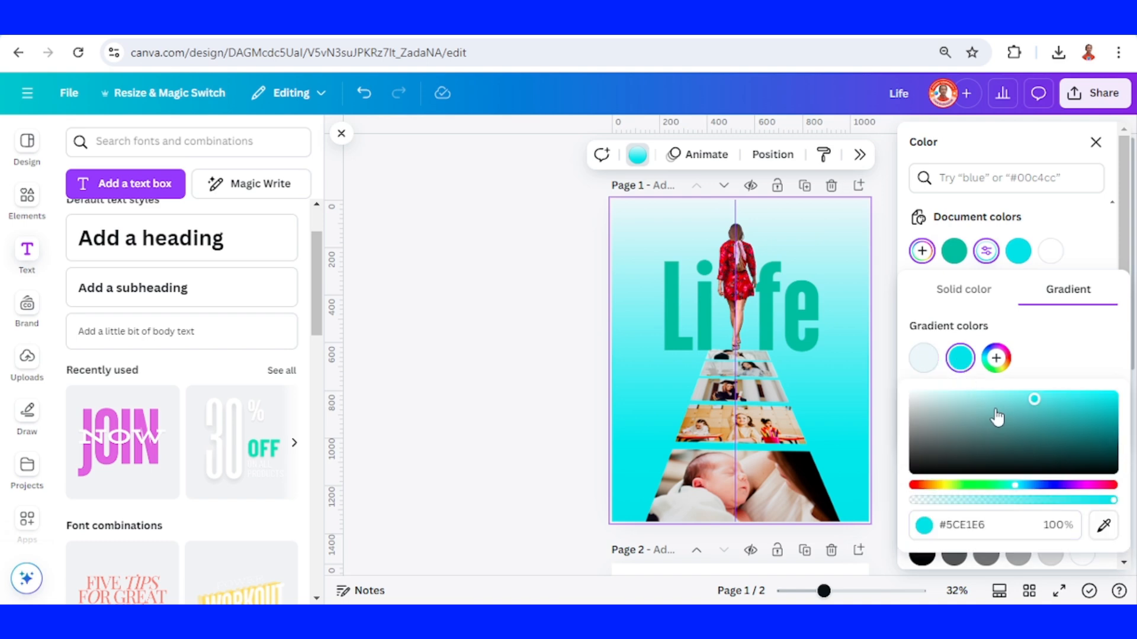
left_click_drag(1034, 399, 976, 399)
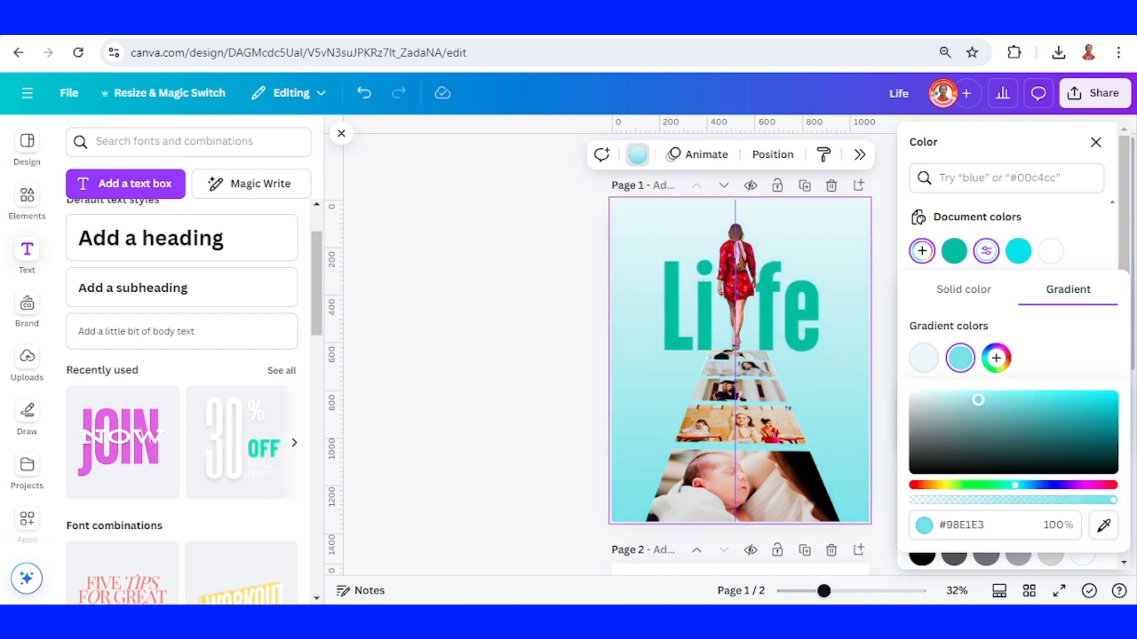
left_click_drag(977, 399, 965, 399)
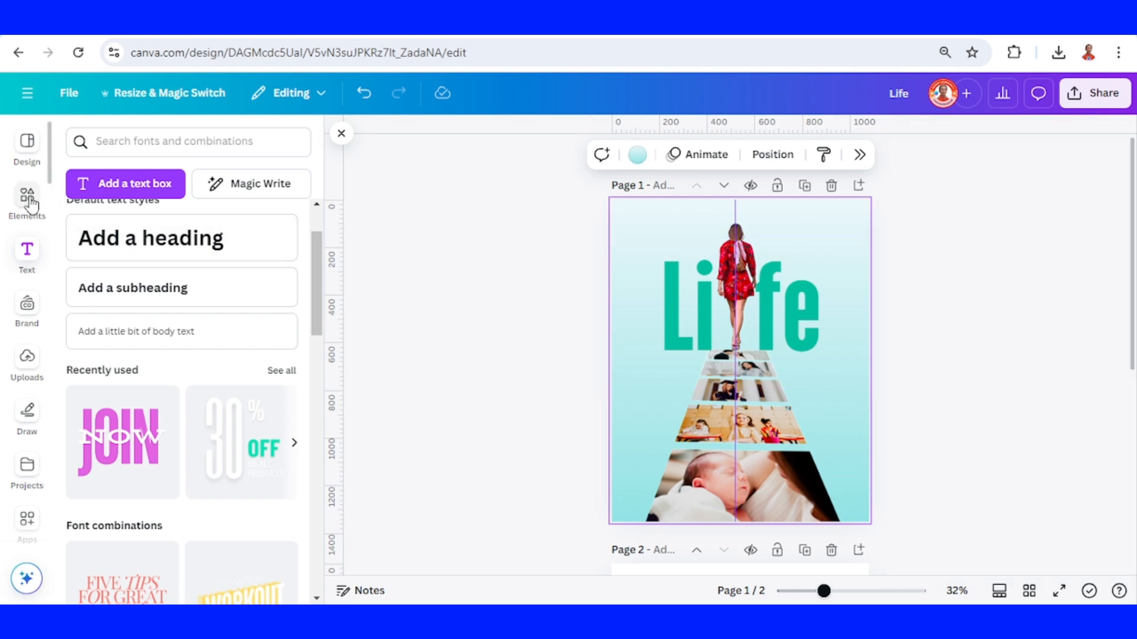
Add a falling-leaves graphic and recolour it with a custom white-highlight duotone.
left_click(26, 201)
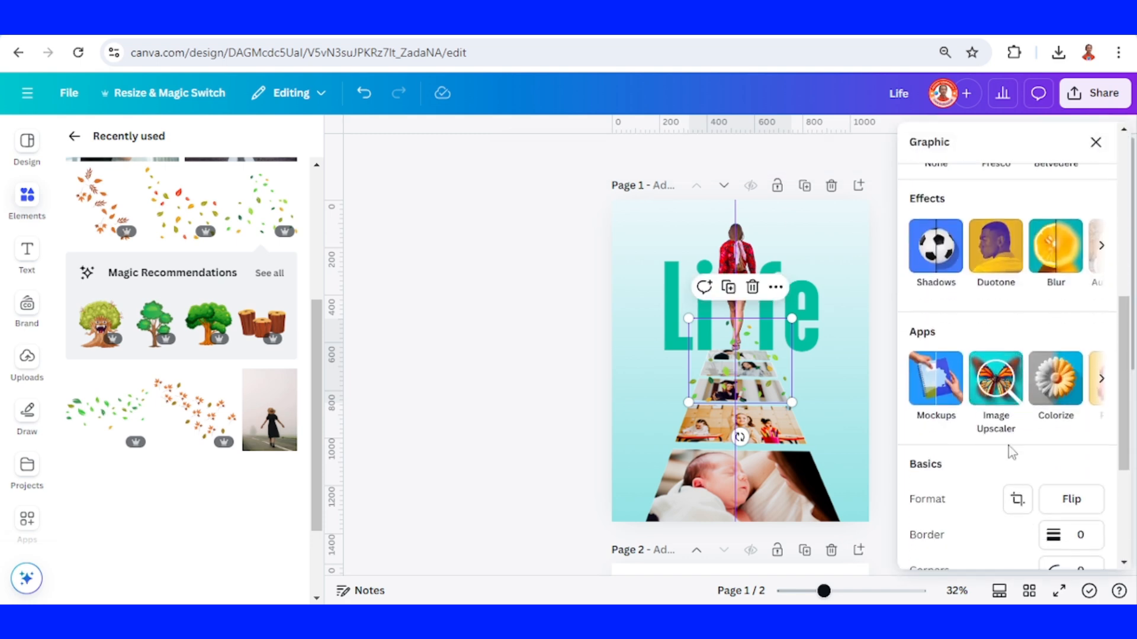
left_click(994, 246)
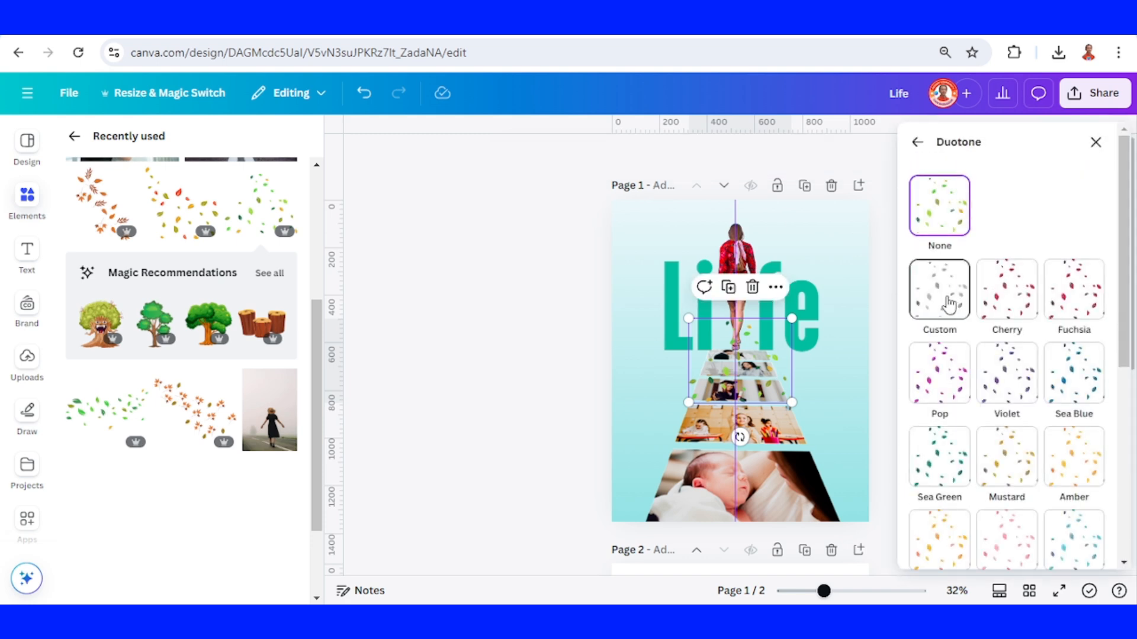
left_click(938, 290)
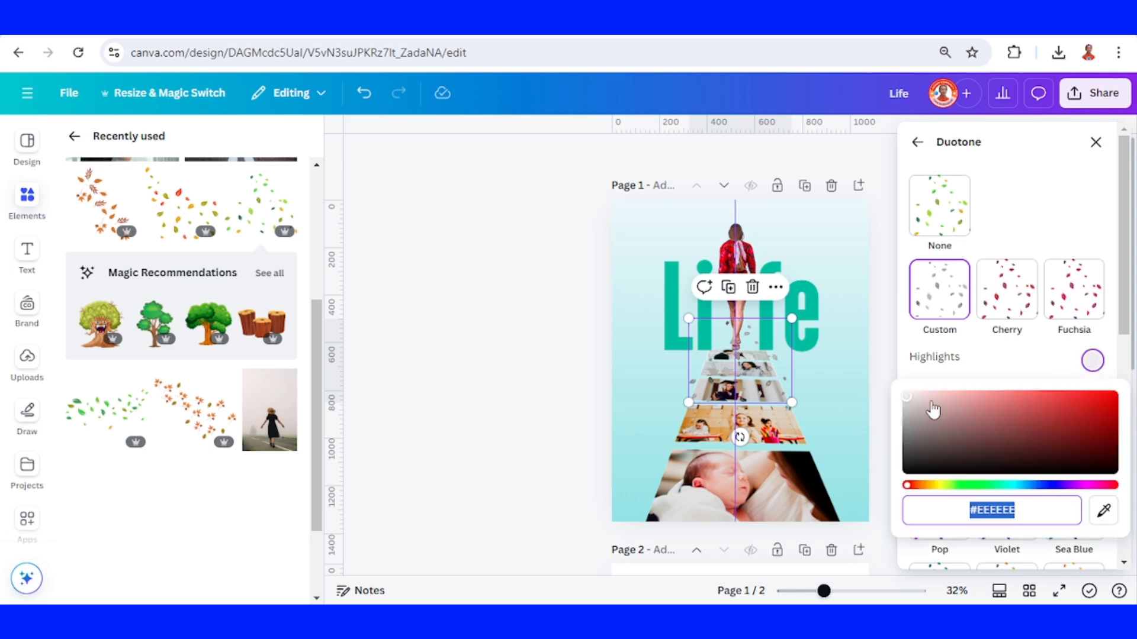
left_click(1092, 361)
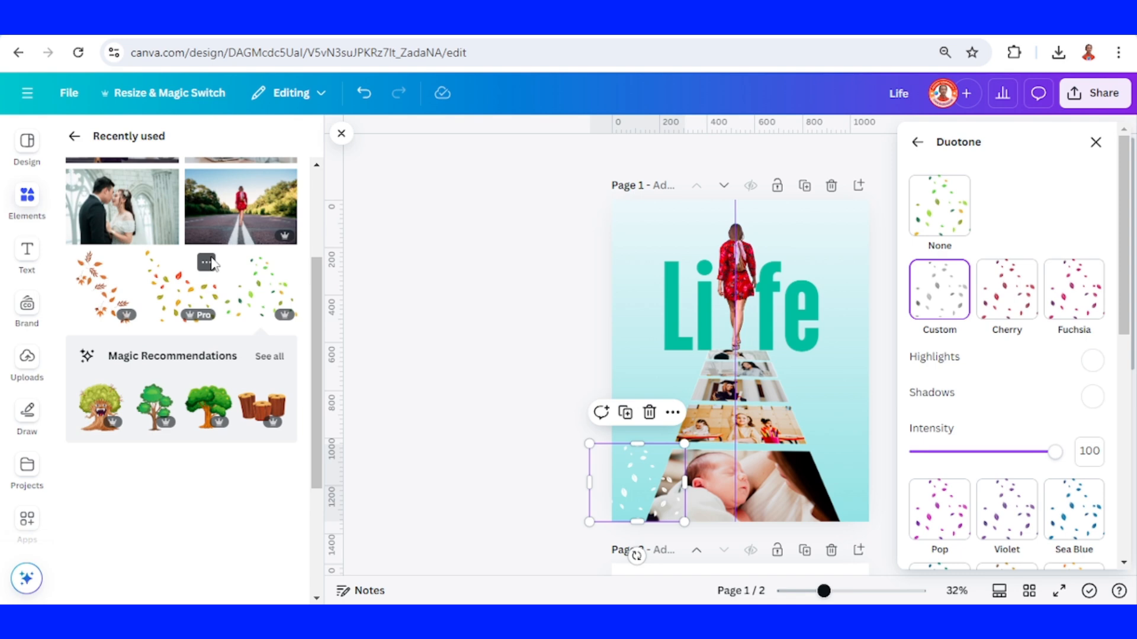
Add another leaves graphic, paste the white style onto it, and deselect.
left_click(939, 206)
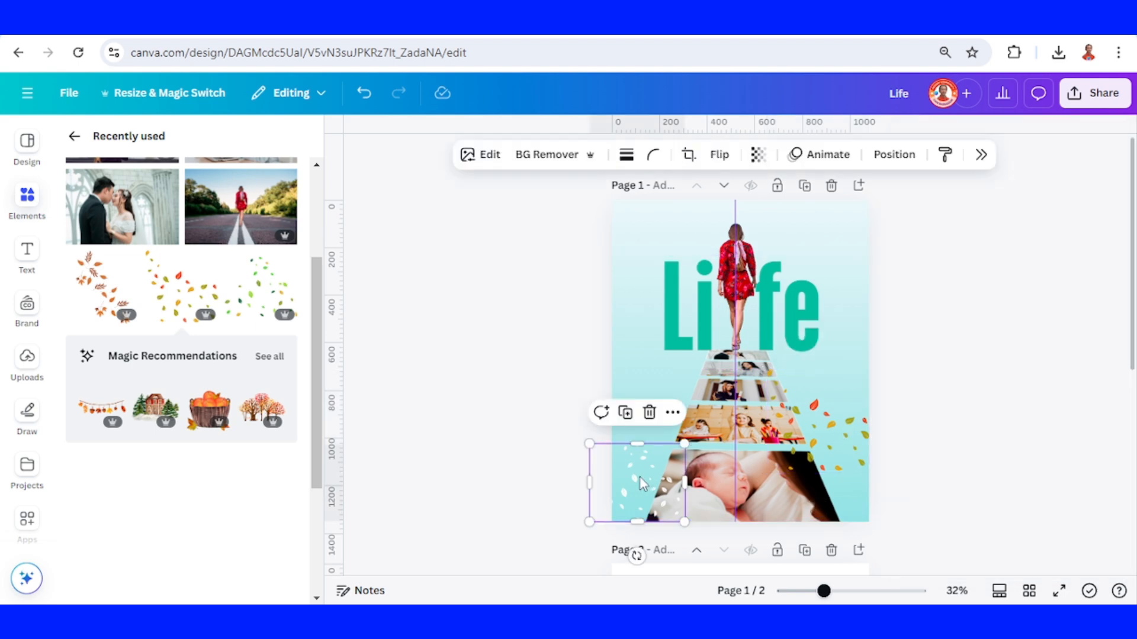
mouse_move(945, 153)
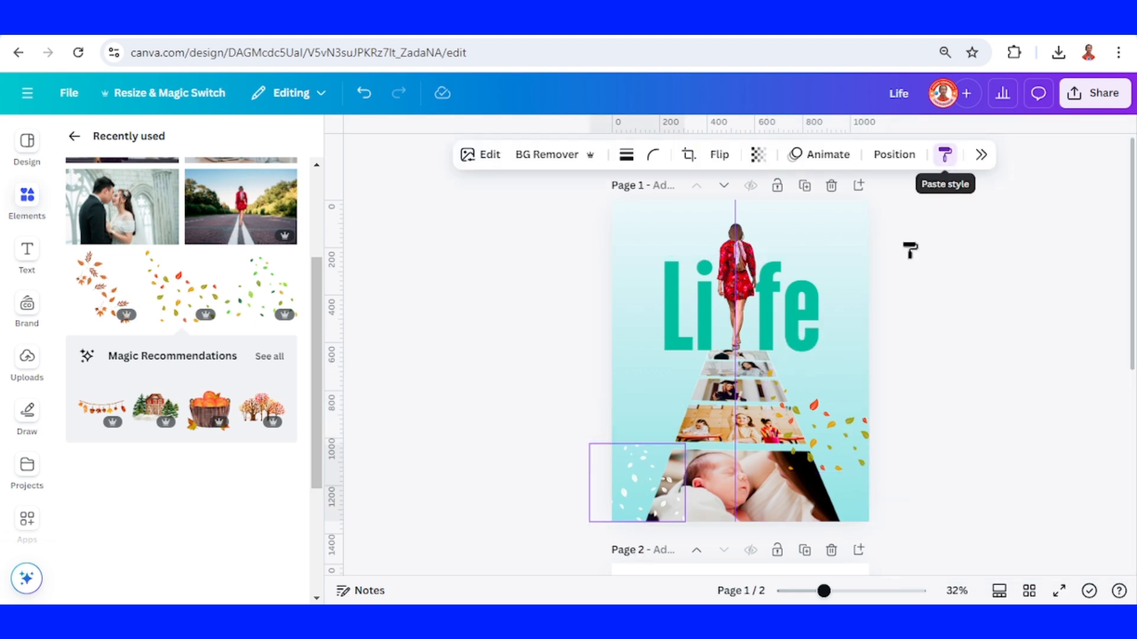
left_click(945, 155)
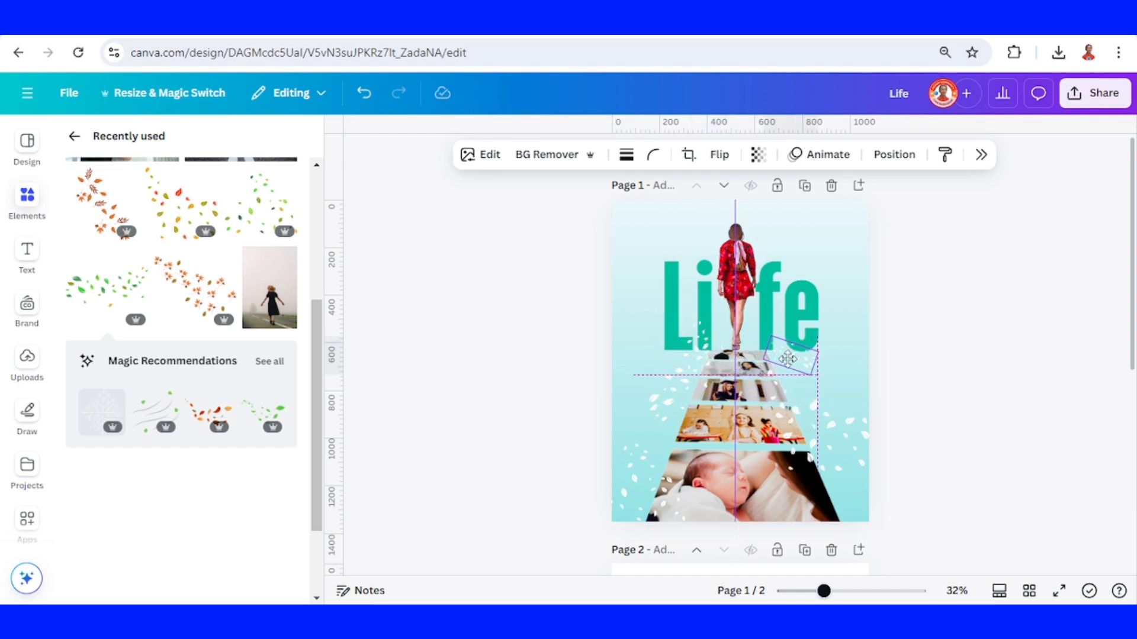
left_click(971, 374)
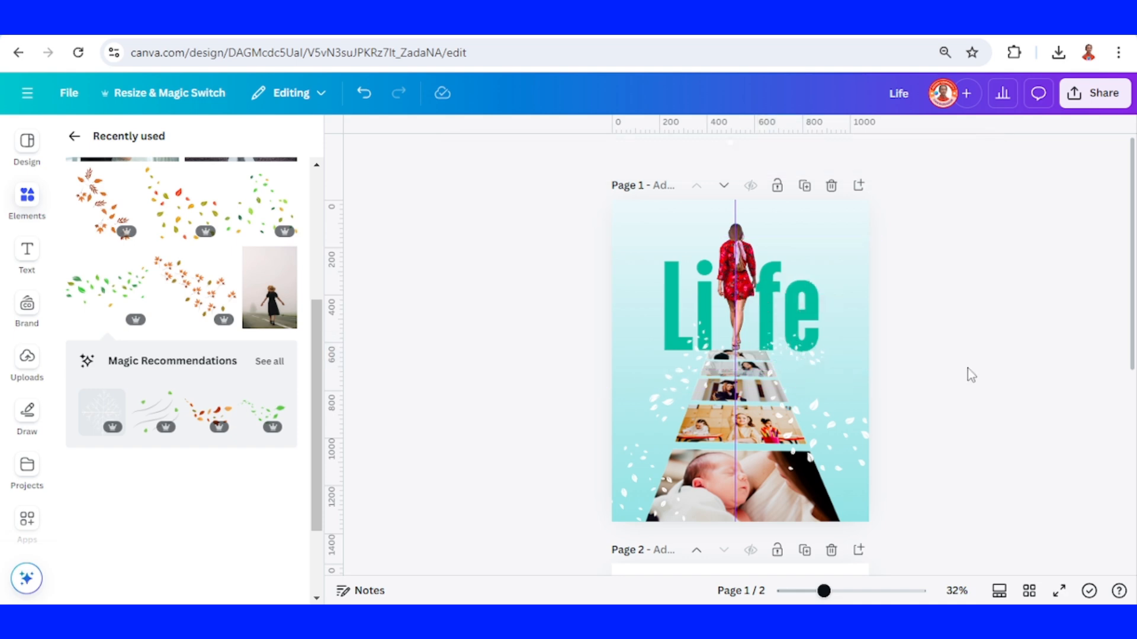